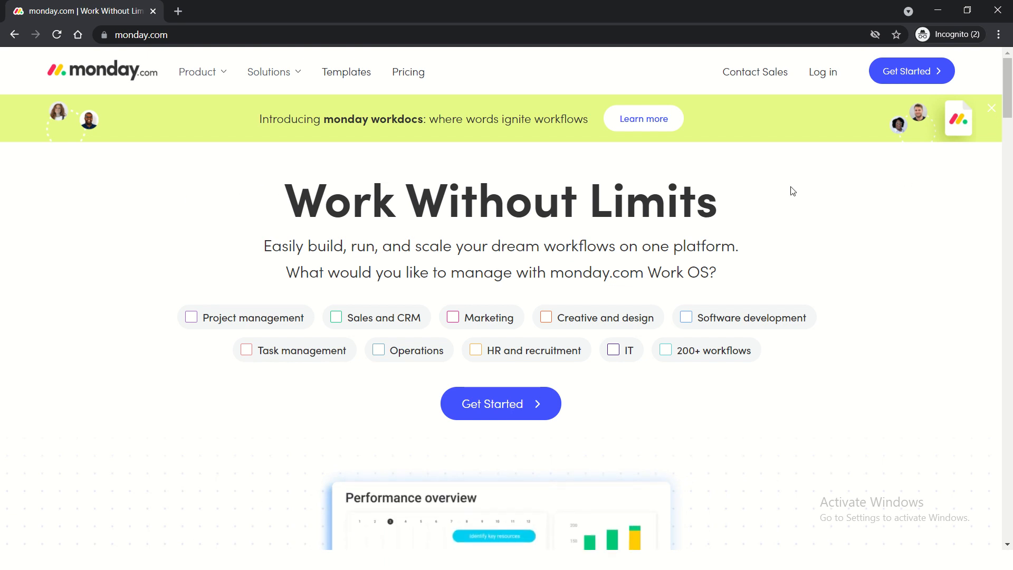
Tick Sales and CRM as an interest and move down to the one-workspace event board demo.
click(335, 318)
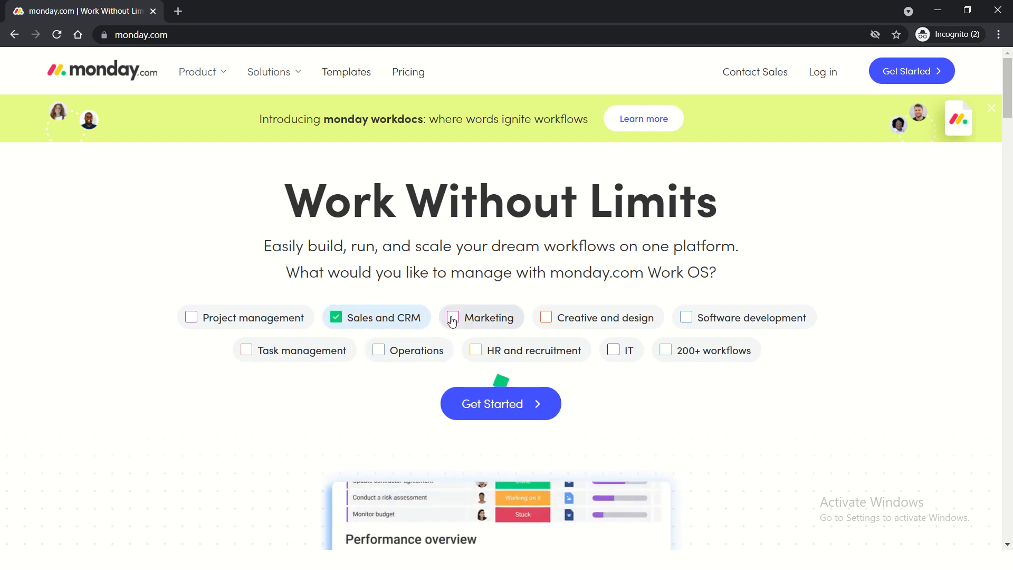
scroll(down, 3)
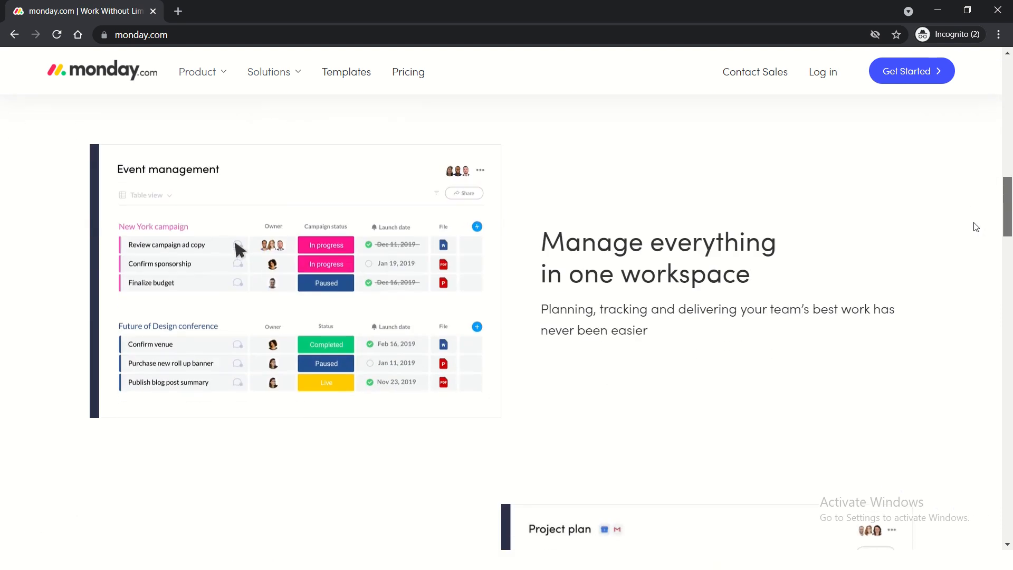
click(166, 244)
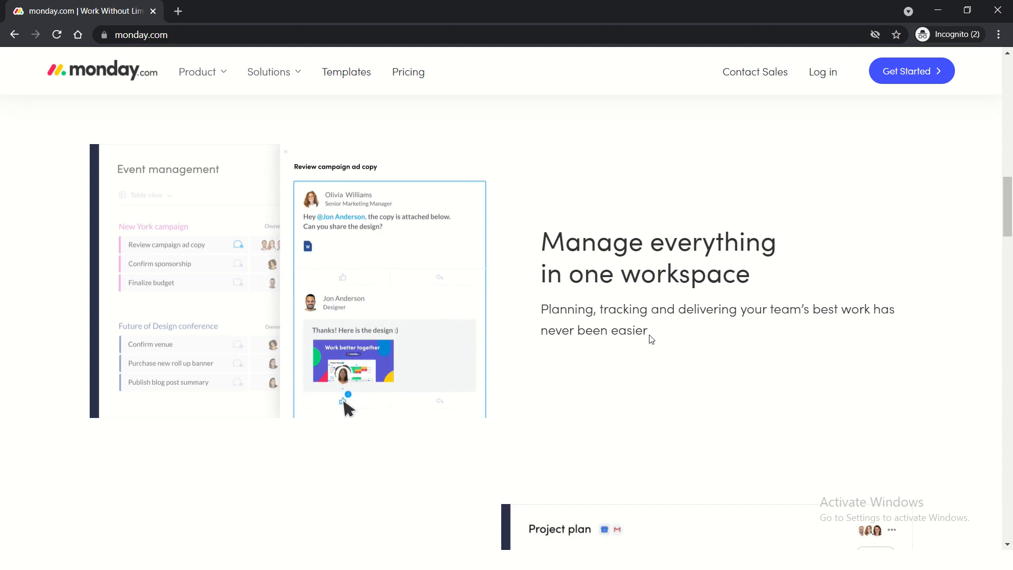
scroll(down, 3)
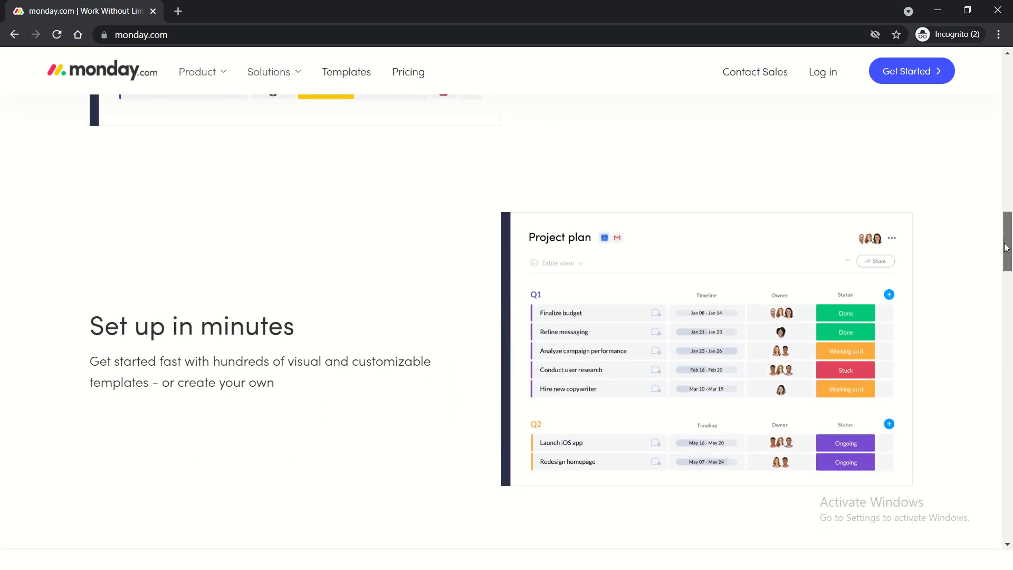
scroll(down, 3)
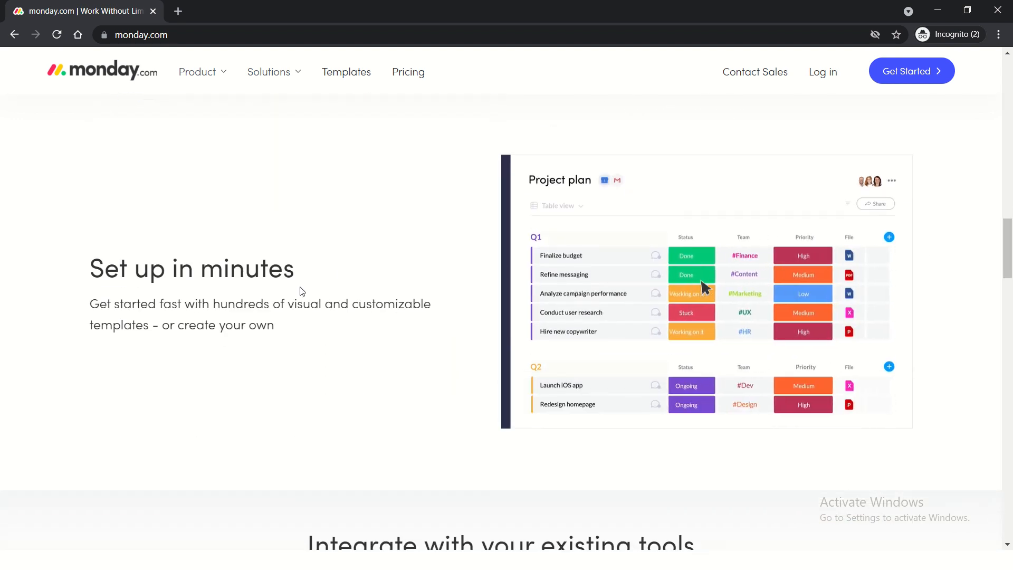
click(889, 238)
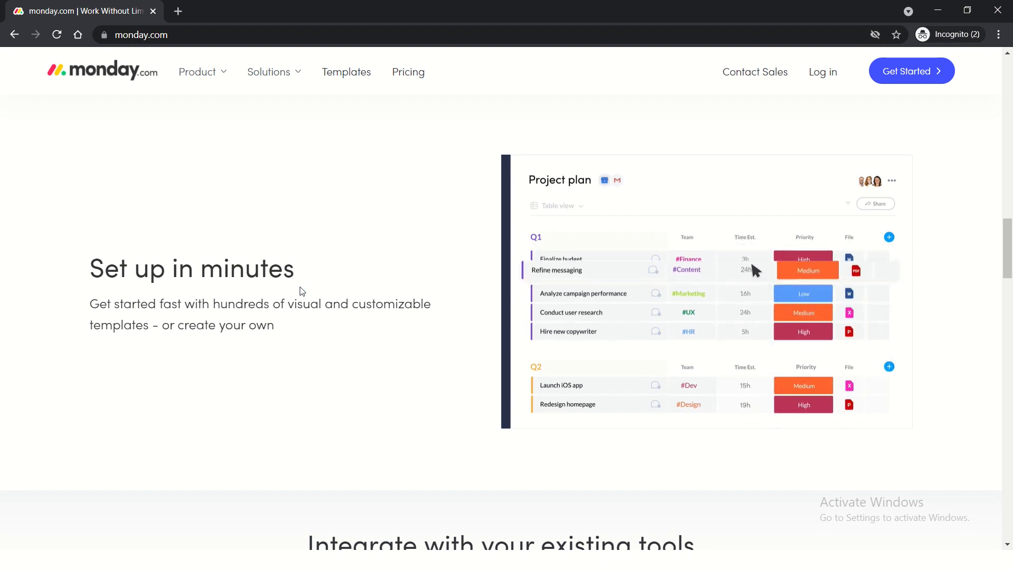
click(554, 205)
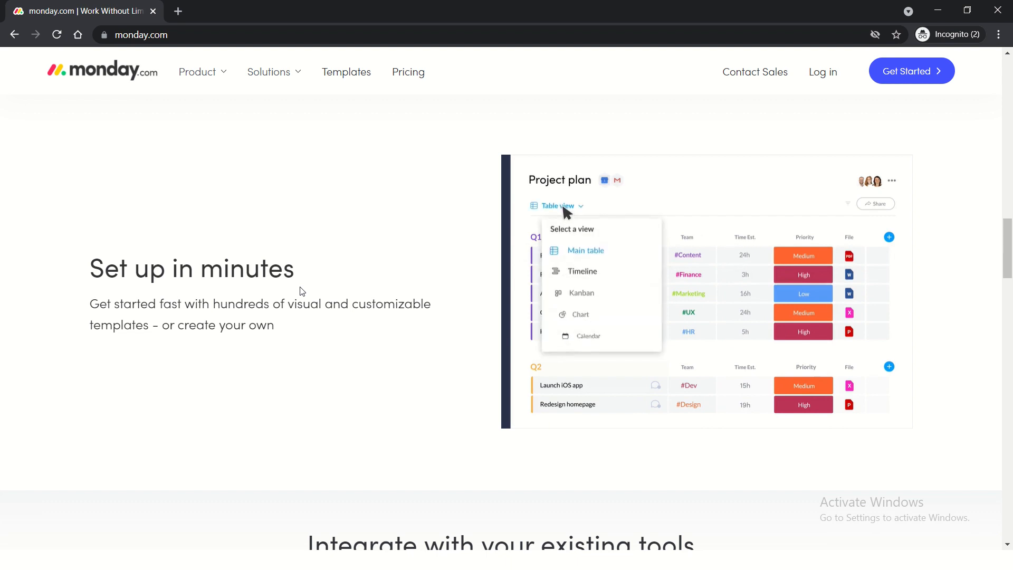
click(582, 271)
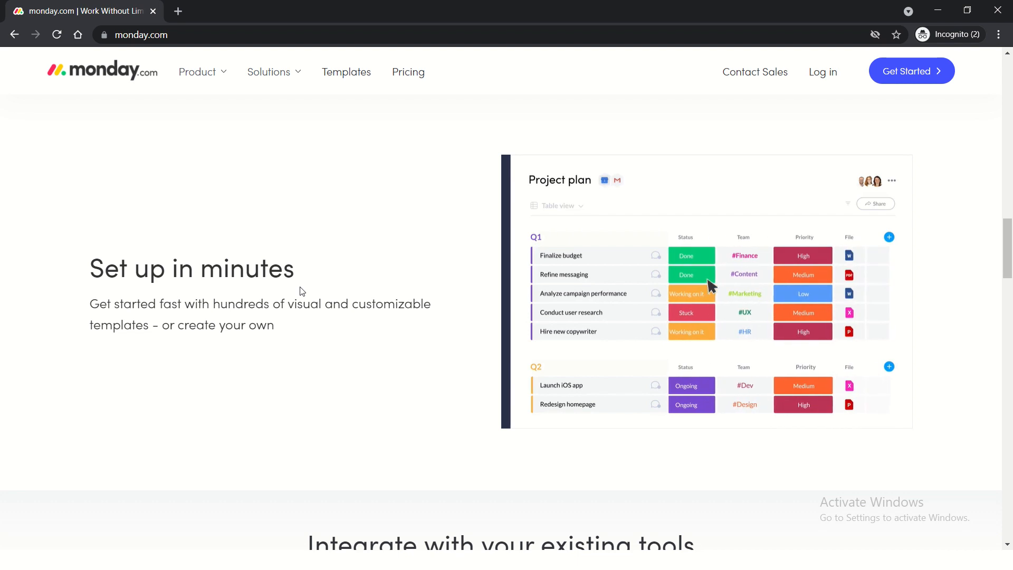
click(888, 237)
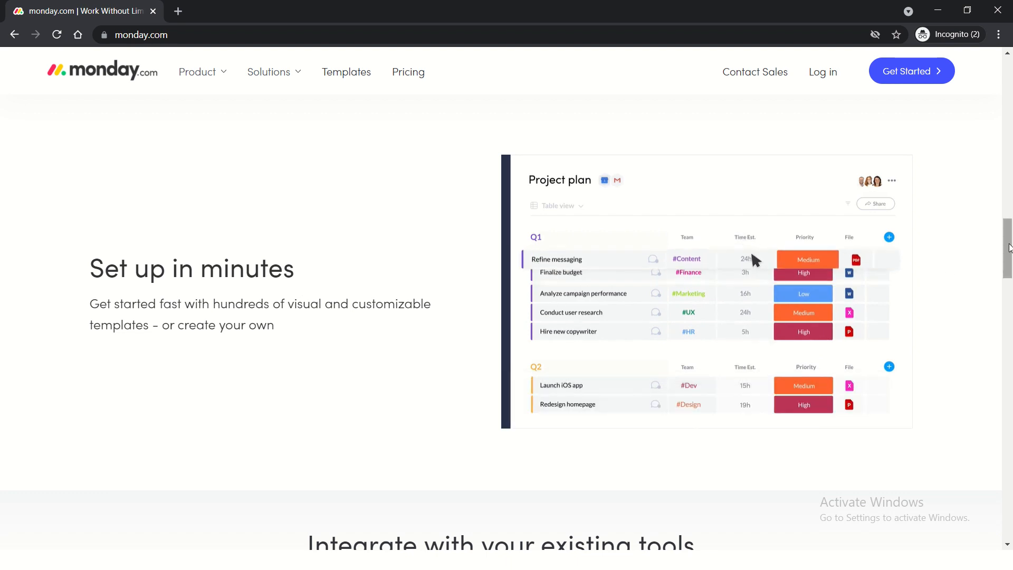
scroll(down, 3)
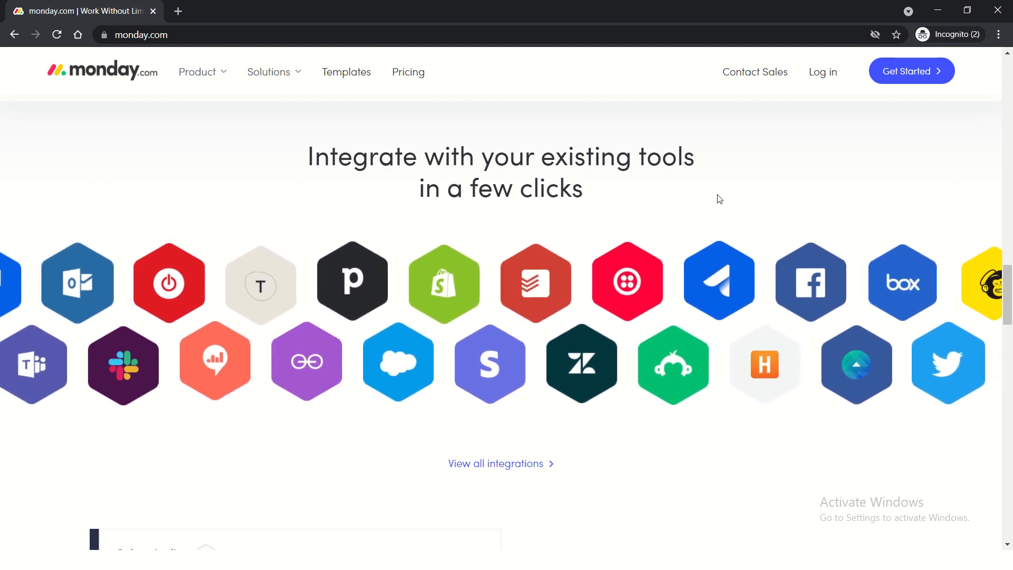
scroll(left, 3)
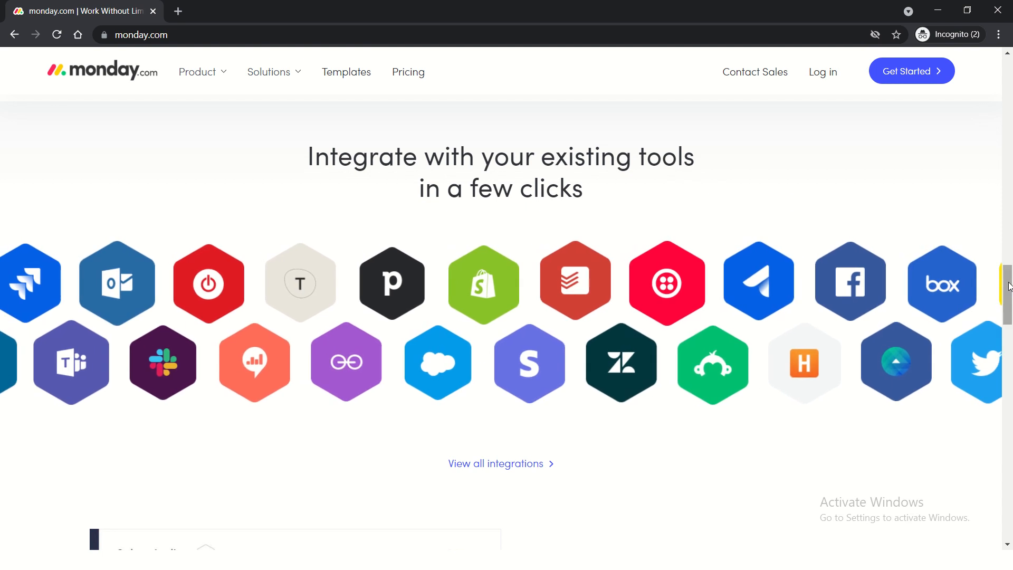
scroll(down, 3)
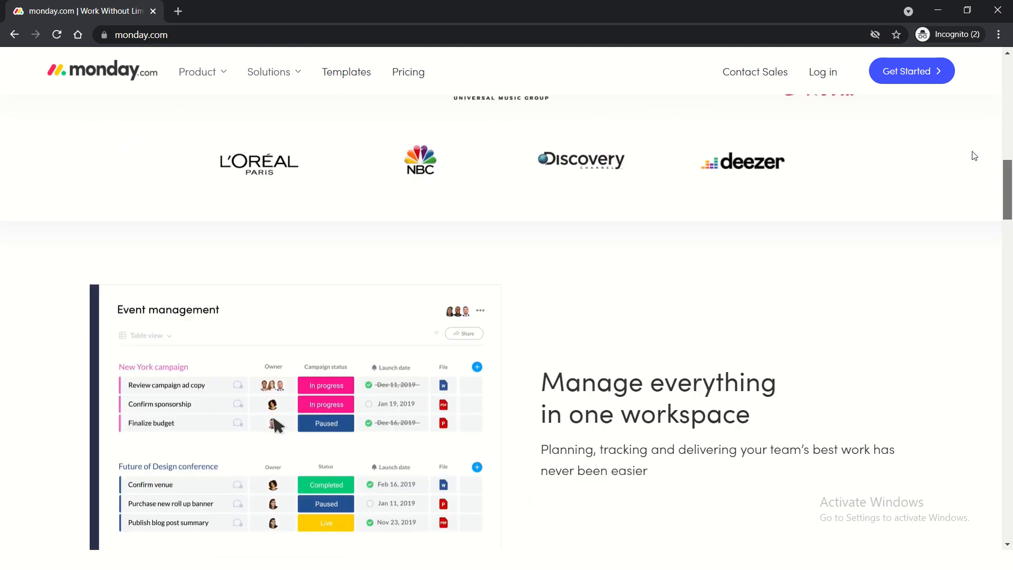
From the Solutions menu under Workflow, go to the Project management solution page.
scroll(up, 3)
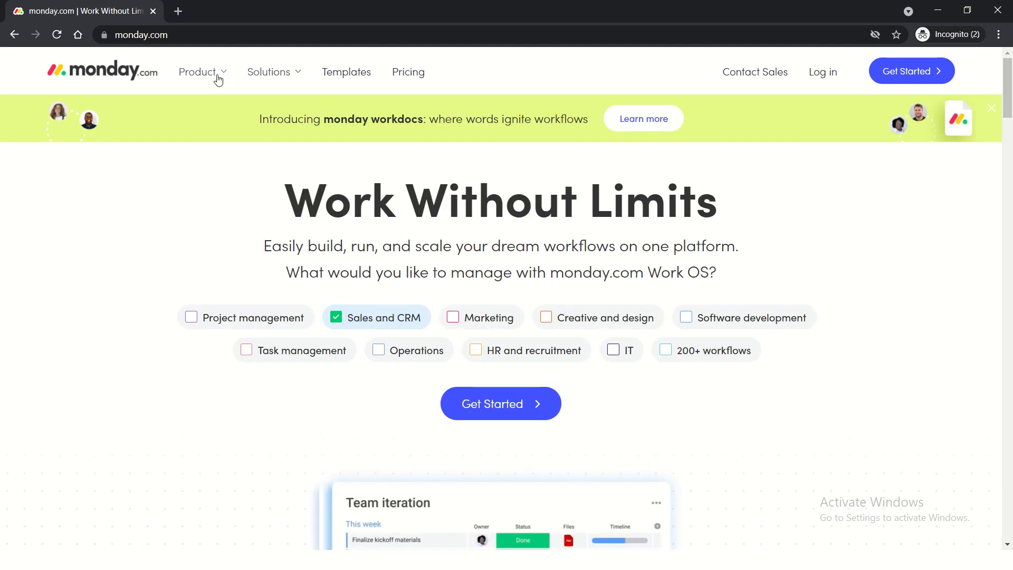
click(199, 72)
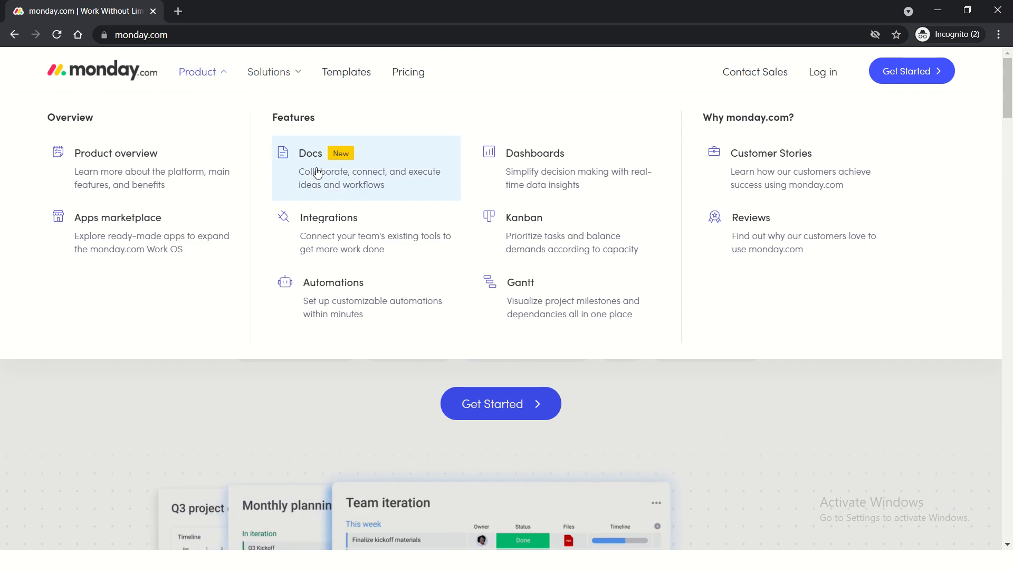
mouse_move(287, 99)
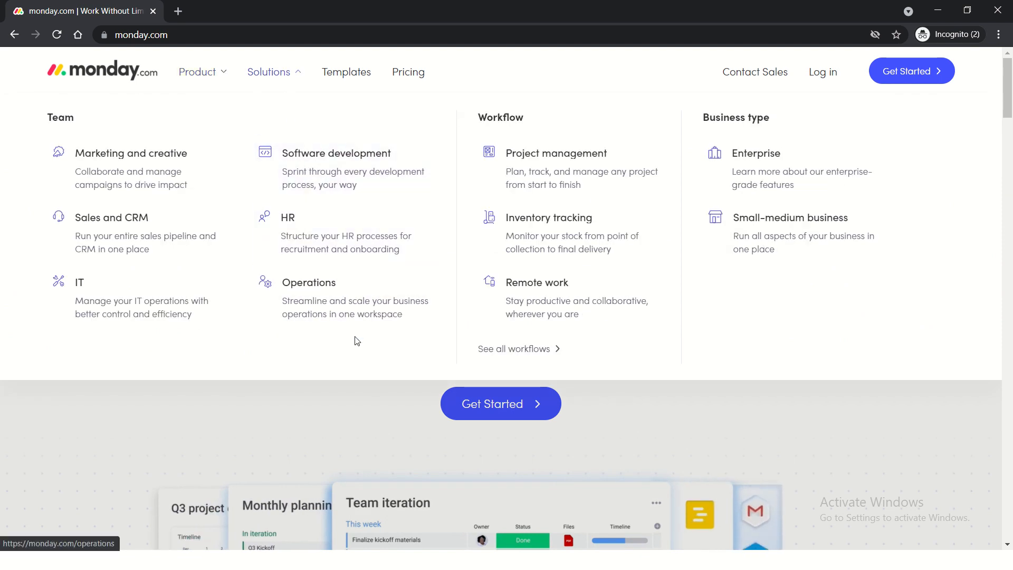
mouse_move(241, 271)
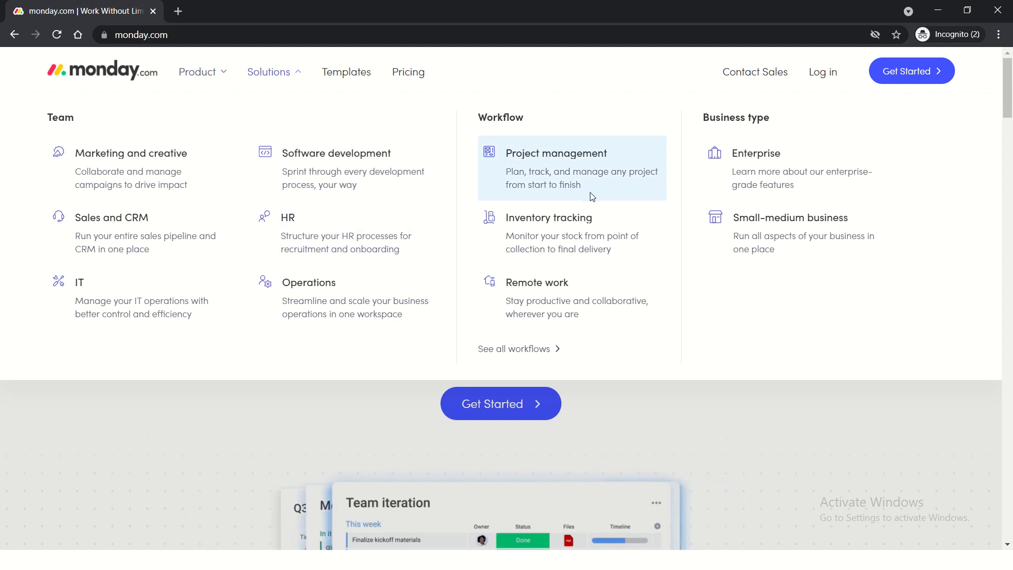
click(555, 153)
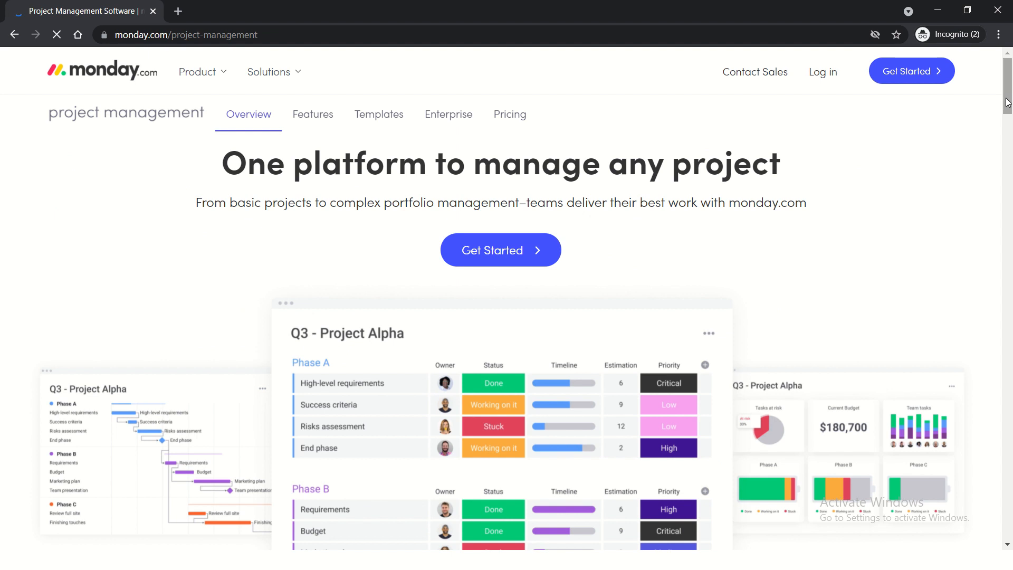
scroll(down, 3)
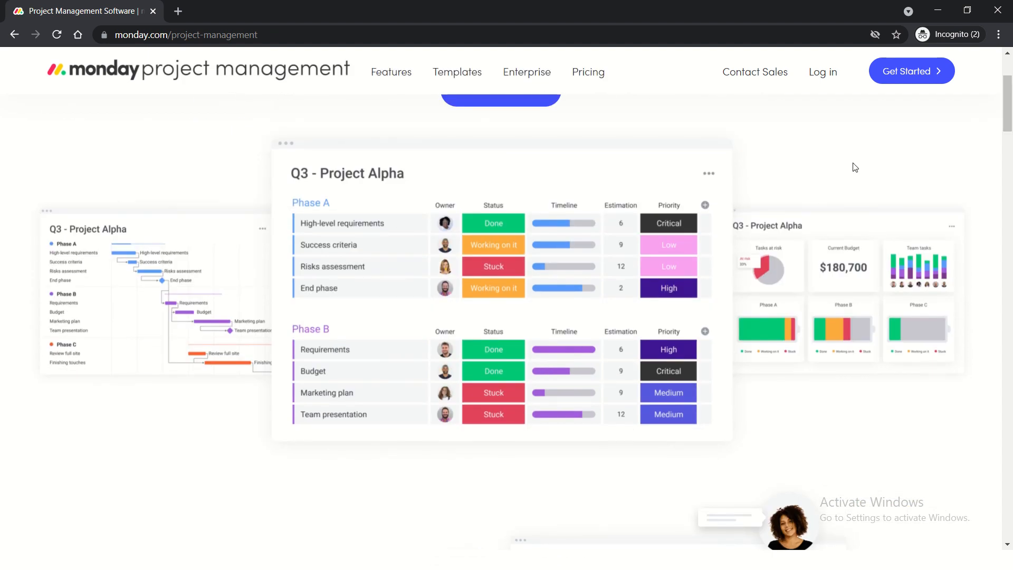
mouse_move(823, 153)
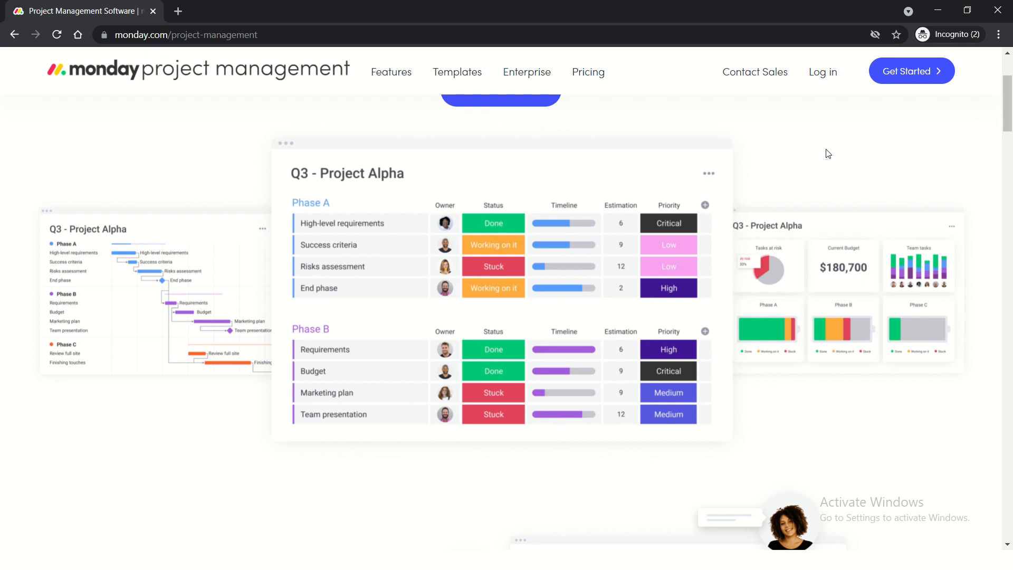
scroll(down, 3)
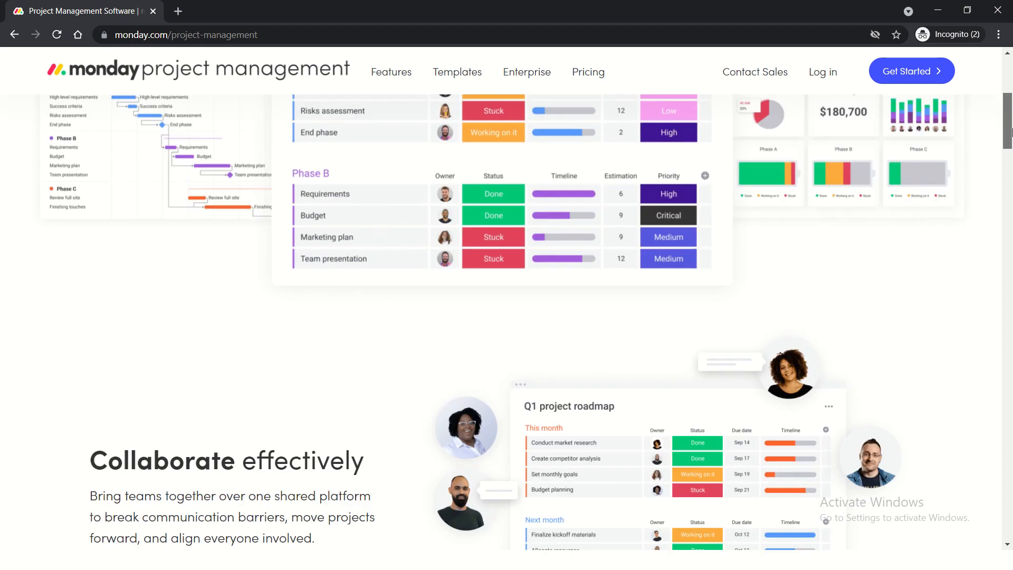
scroll(down, 3)
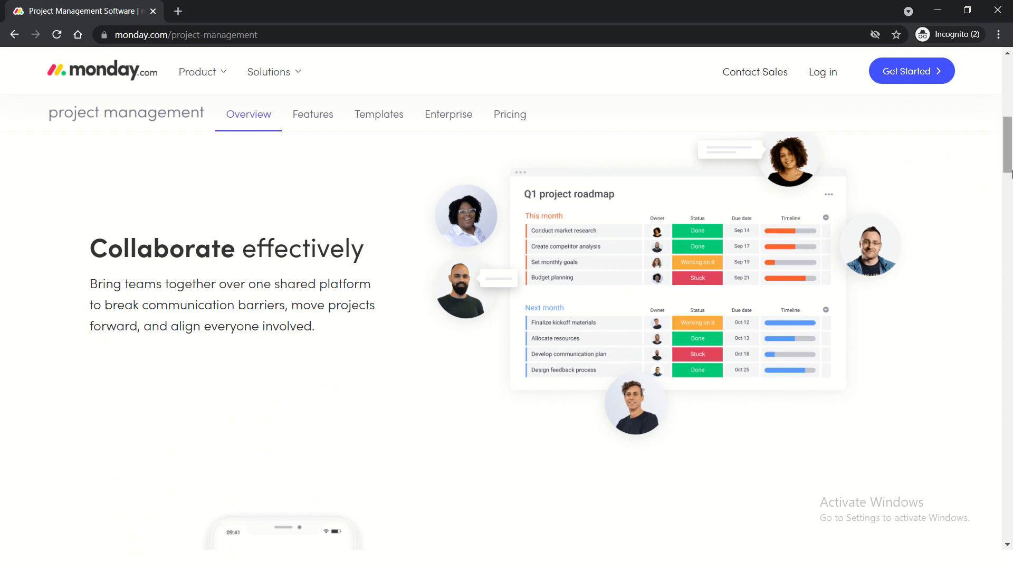
scroll(down, 3)
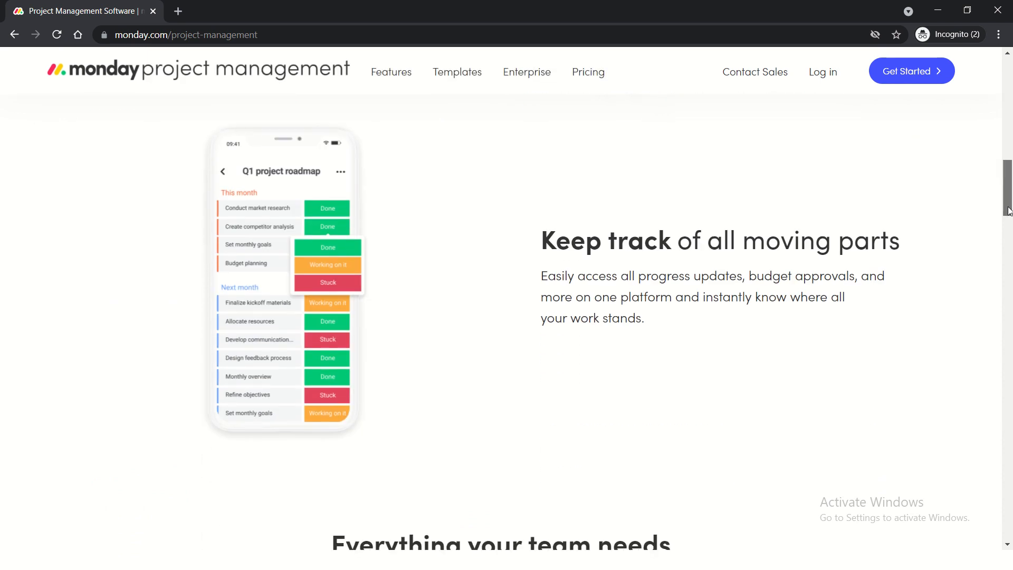
scroll(down, 3)
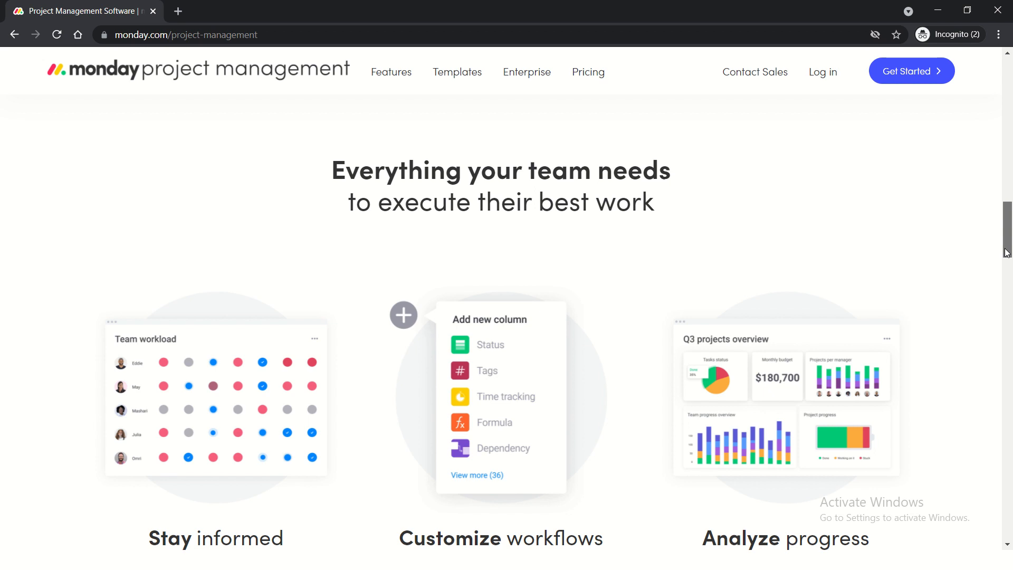
scroll(down, 3)
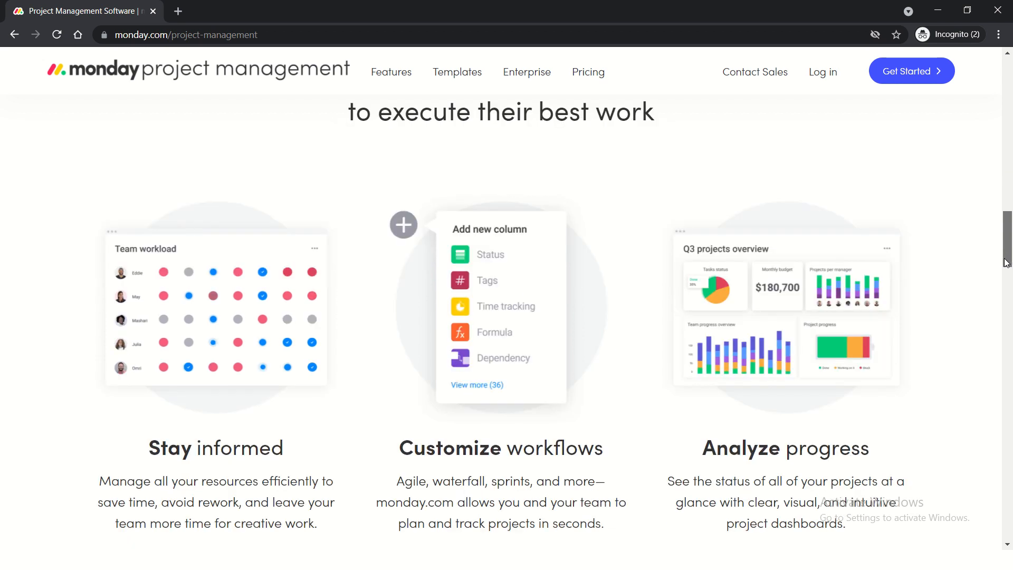
scroll(down, 3)
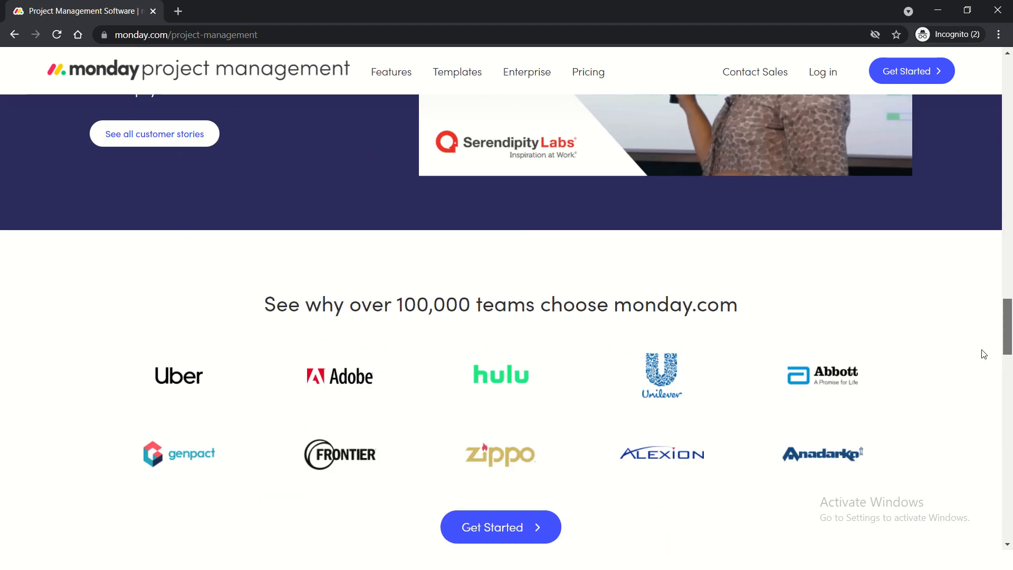
scroll(down, 3)
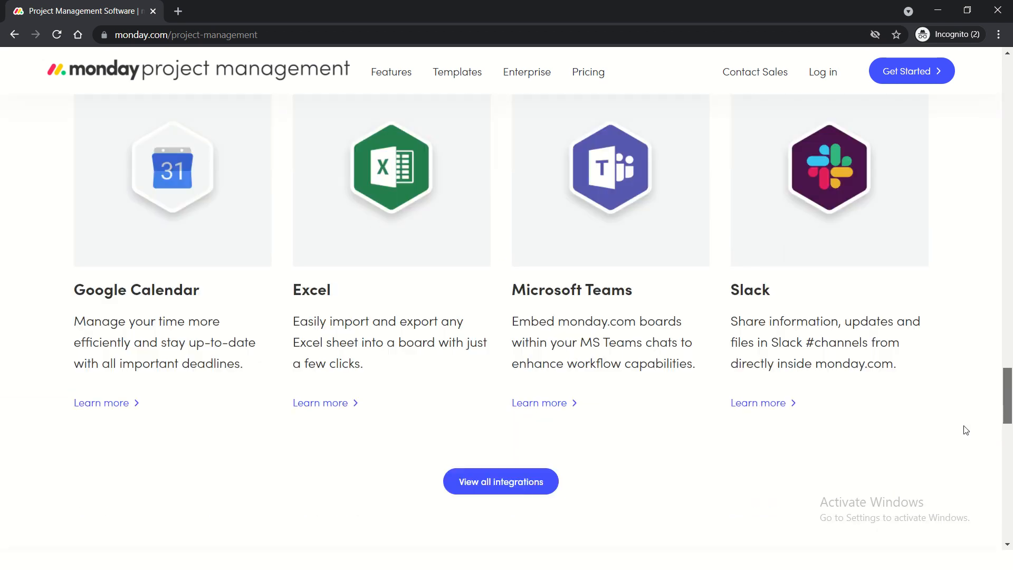
scroll(up, 3)
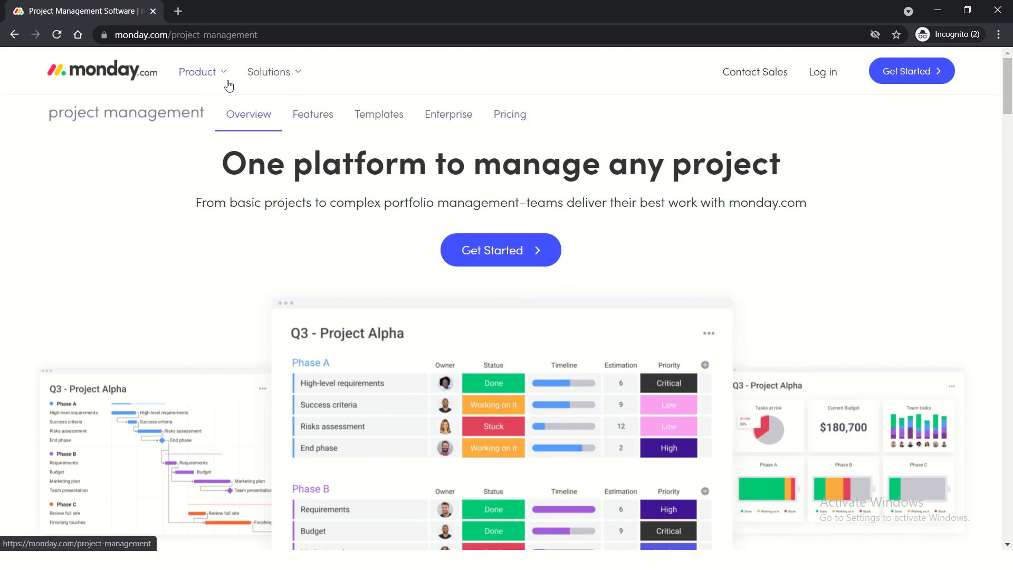
From the solutions-by-team menu, go to the Sales and CRM solution page.
click(269, 72)
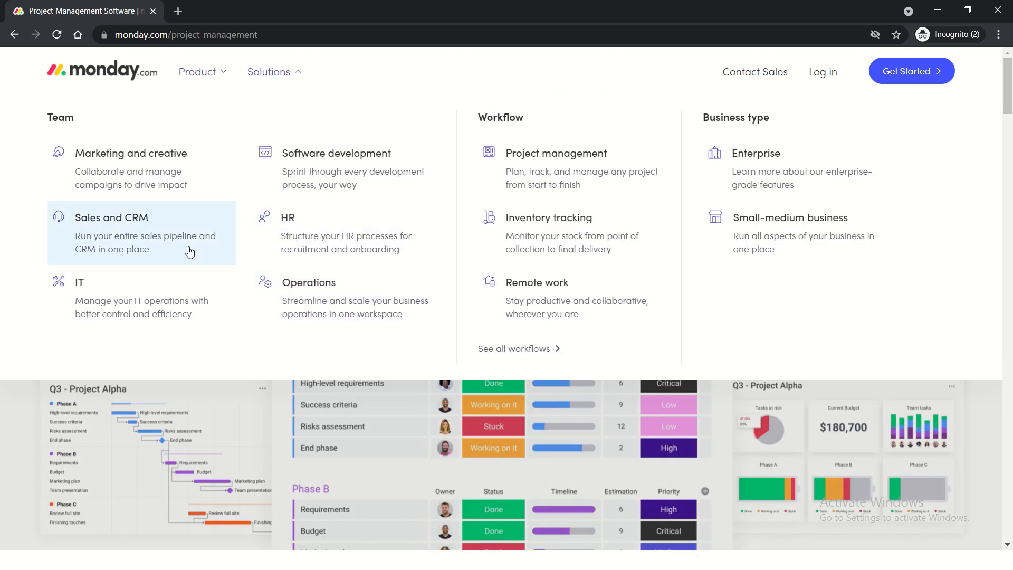
click(110, 217)
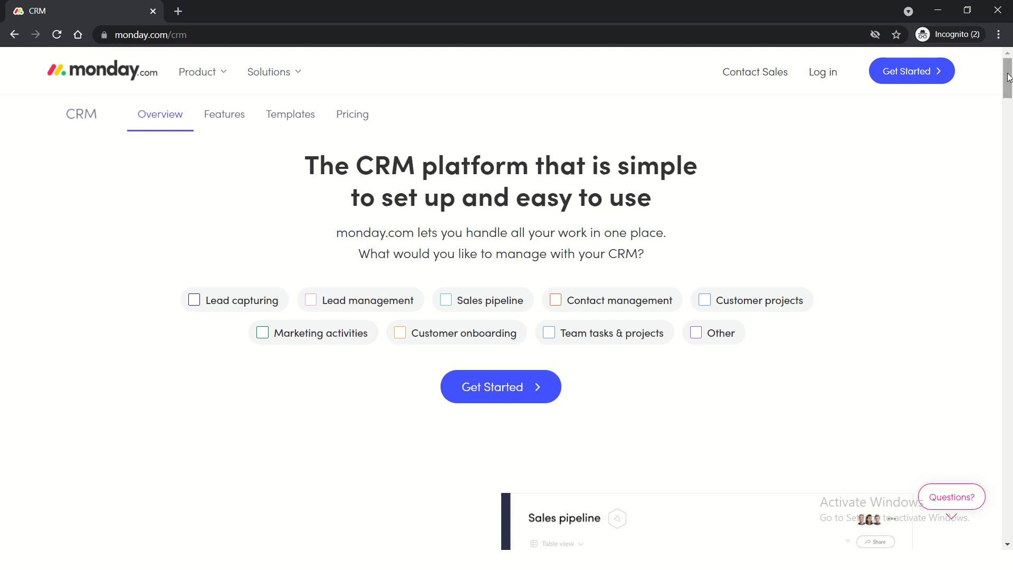
Scroll the CRM page past pipeline, integrations and testimonials to the template cards.
scroll(down, 3)
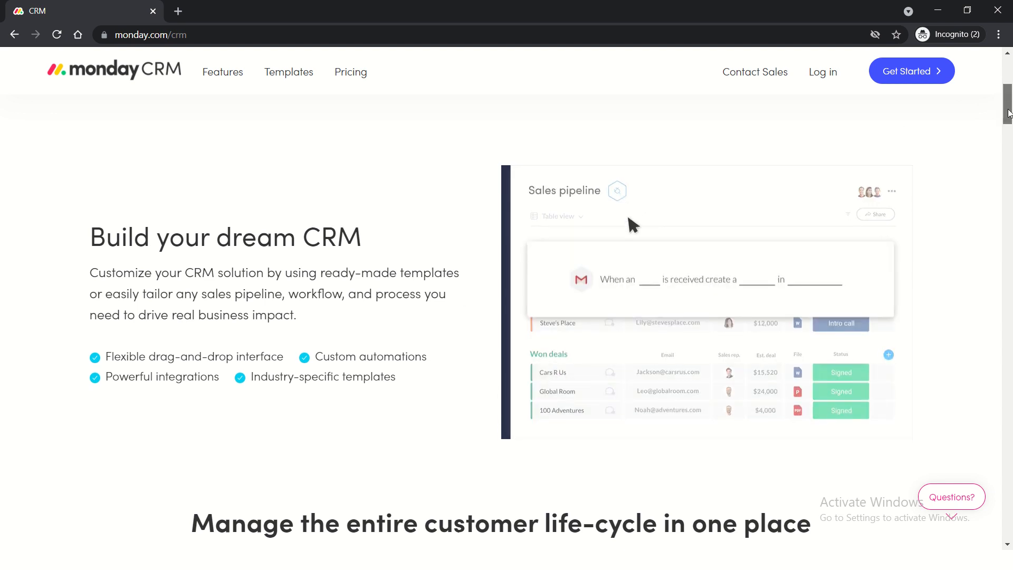
scroll(down, 3)
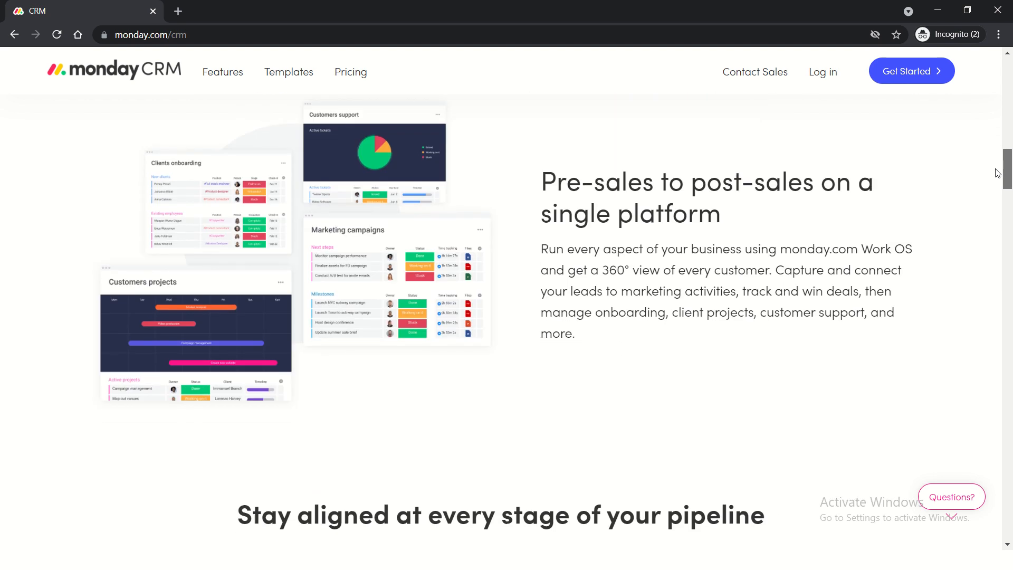
scroll(down, 3)
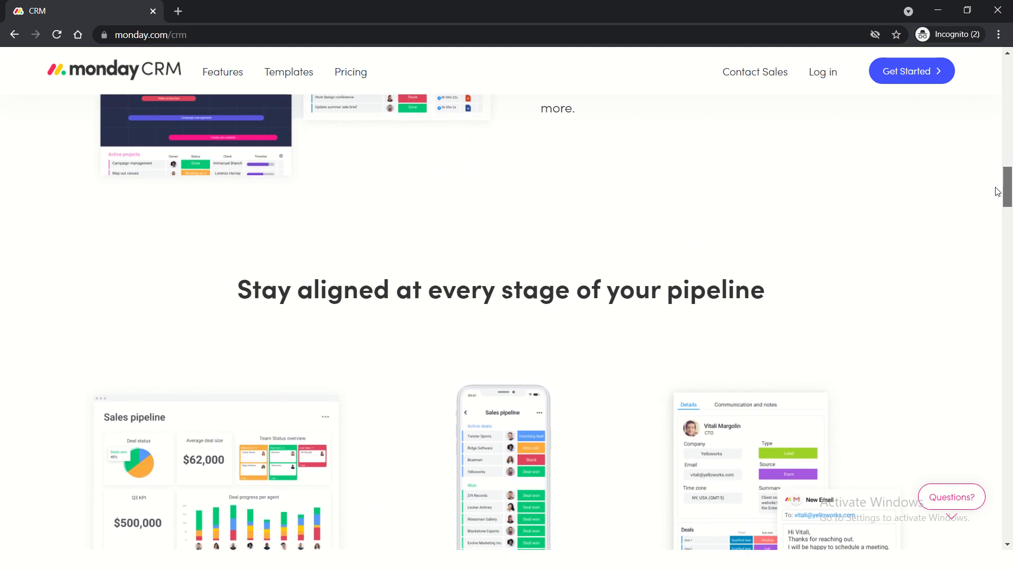
scroll(down, 3)
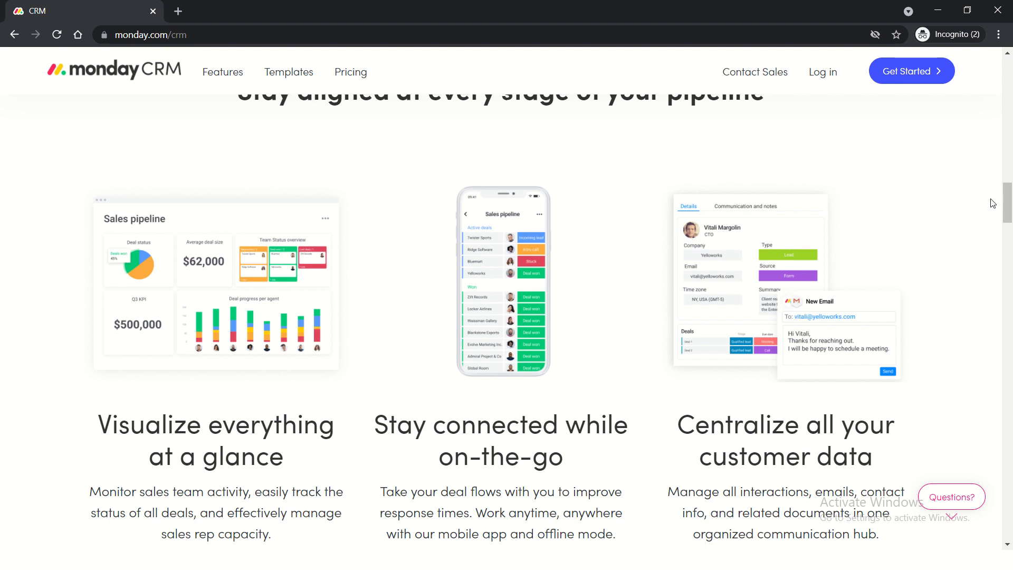
scroll(down, 3)
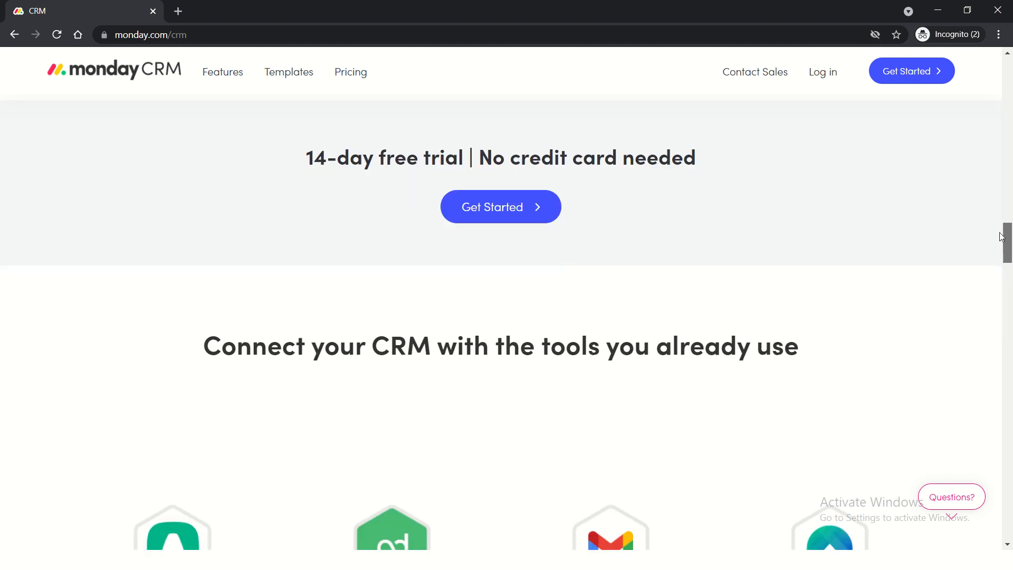
scroll(down, 3)
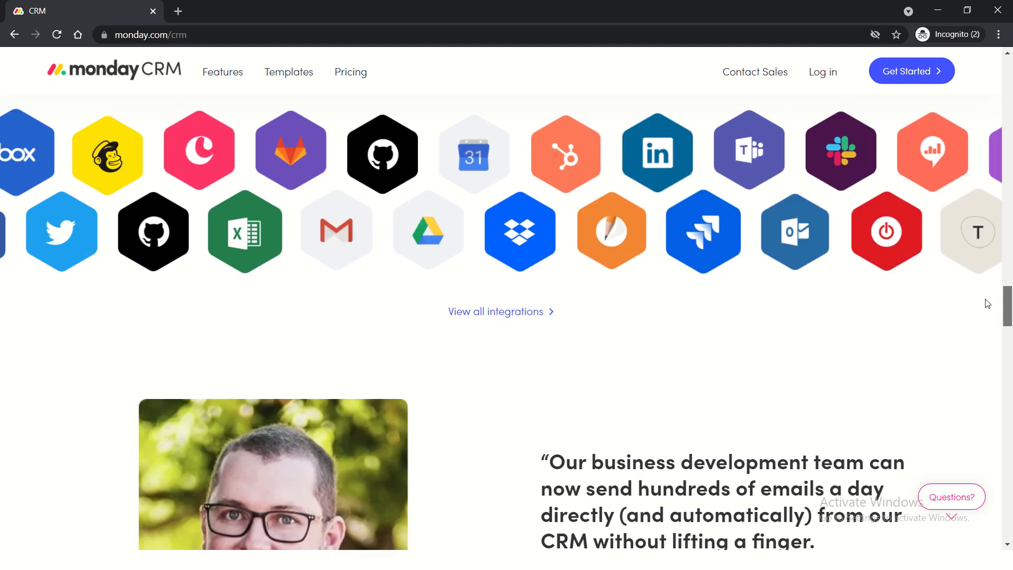
scroll(down, 3)
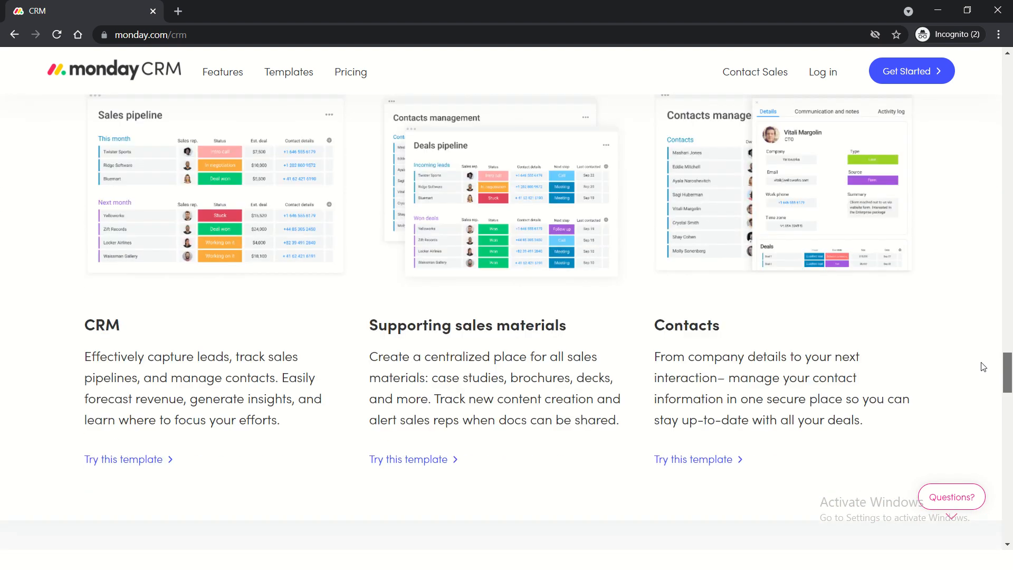
scroll(down, 3)
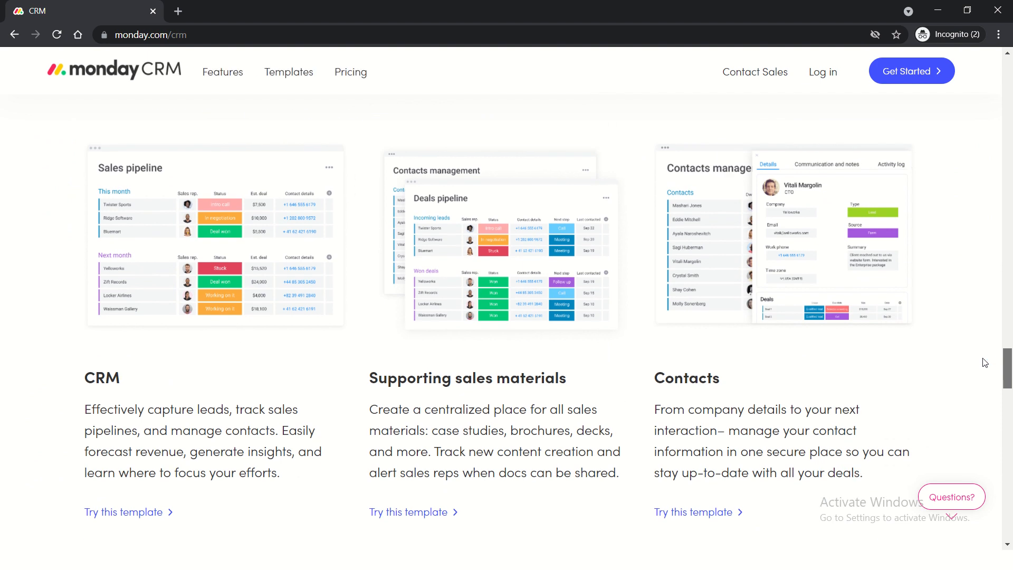
scroll(down, 3)
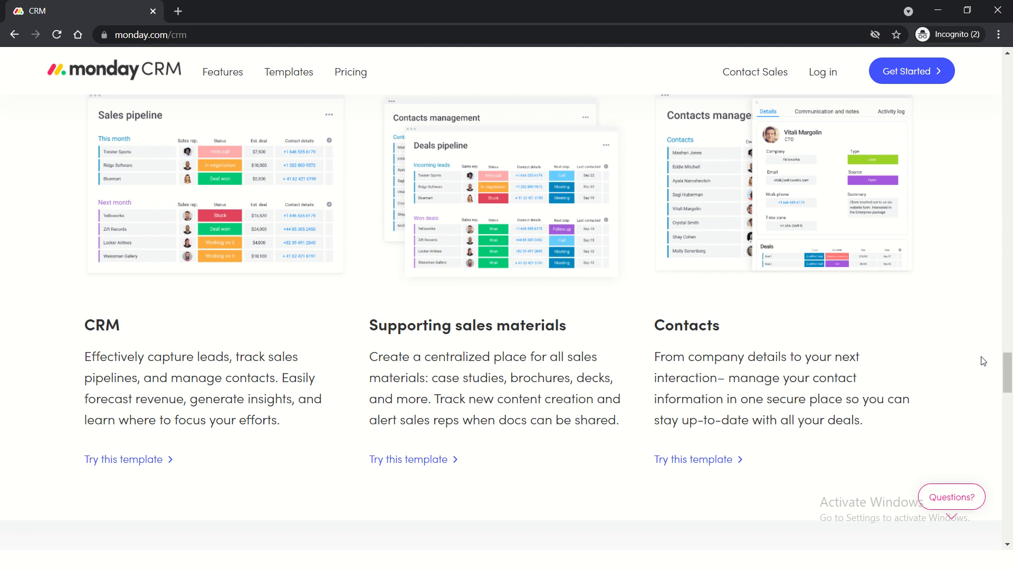
mouse_move(792, 326)
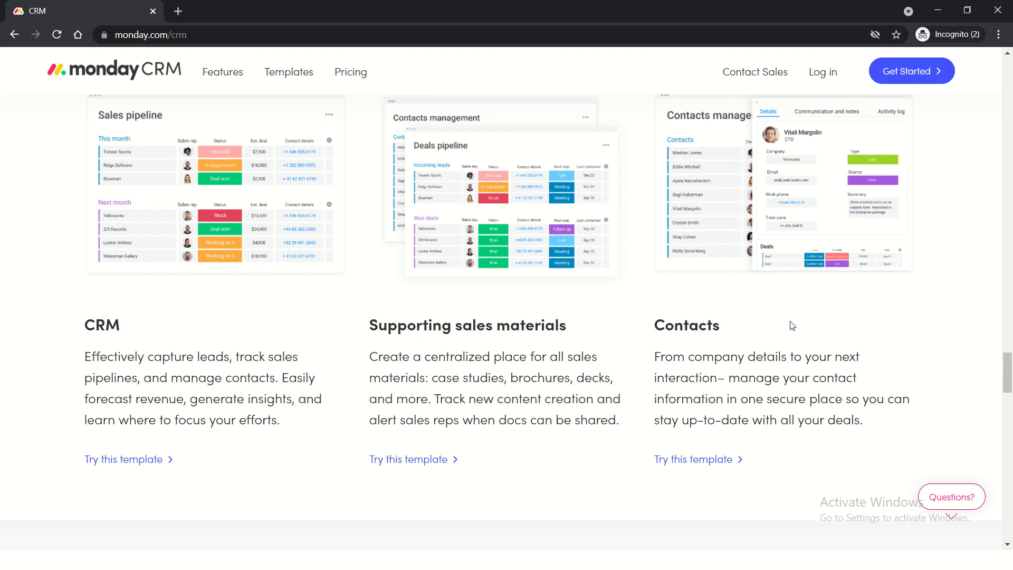
Go to CRM Pricing and bring the five plan cards with three-seat prices into view.
click(350, 72)
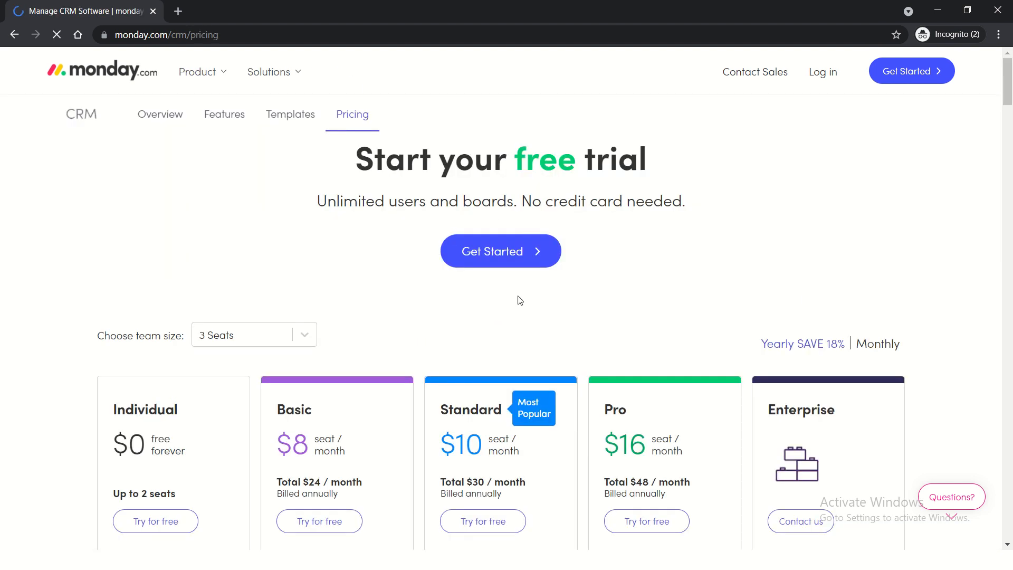
scroll(down, 3)
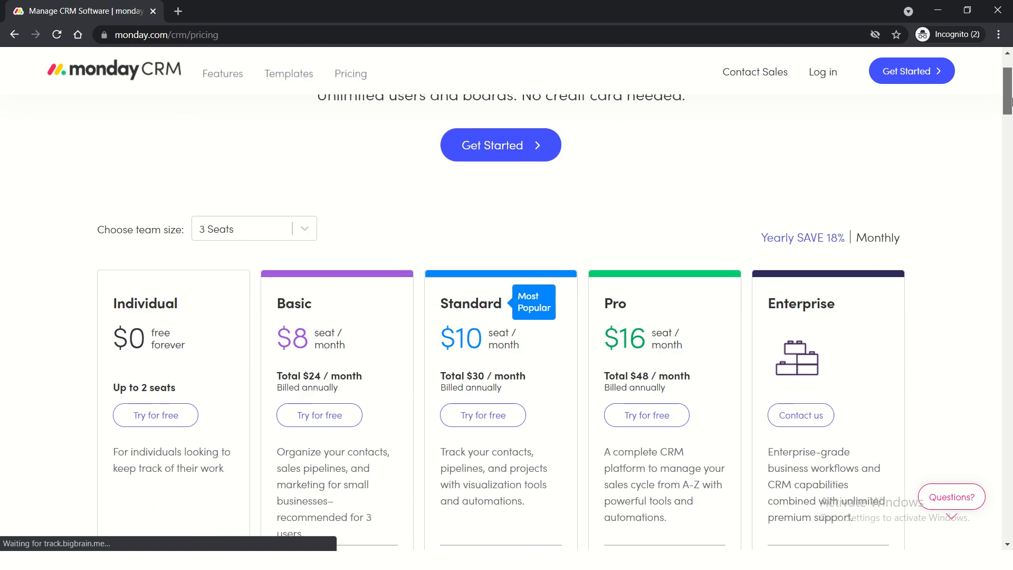
scroll(down, 3)
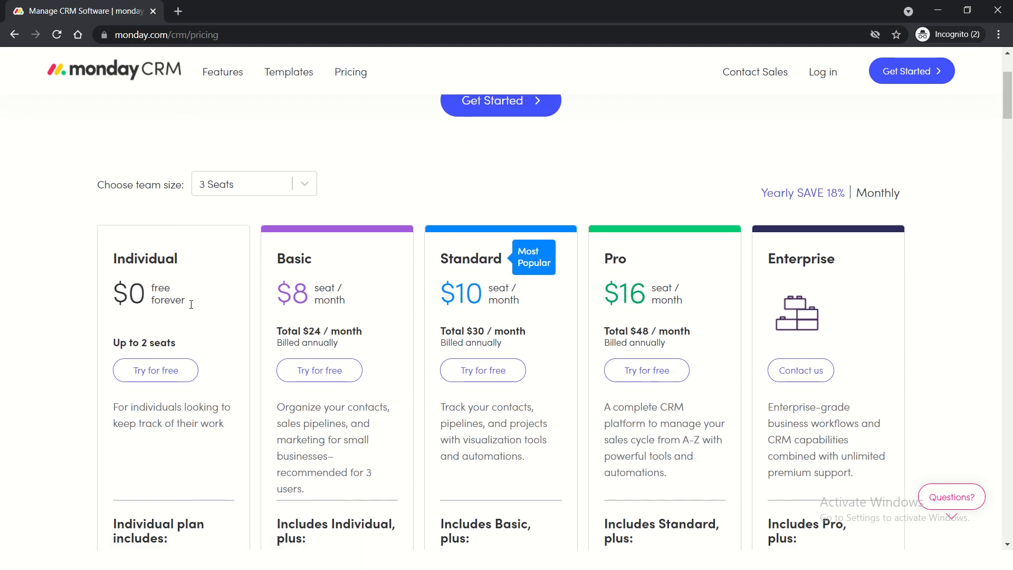
mouse_move(195, 323)
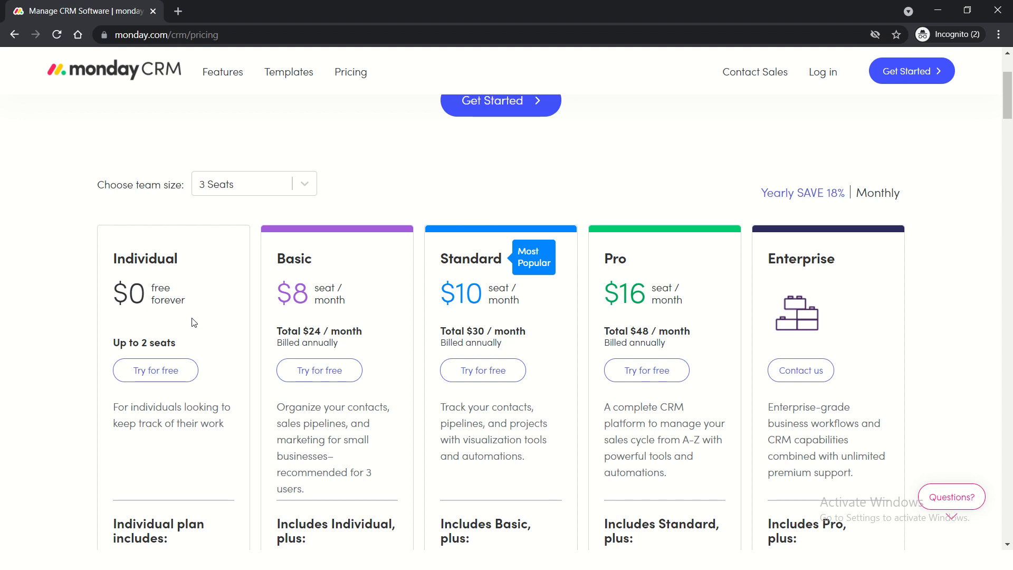
mouse_move(154, 310)
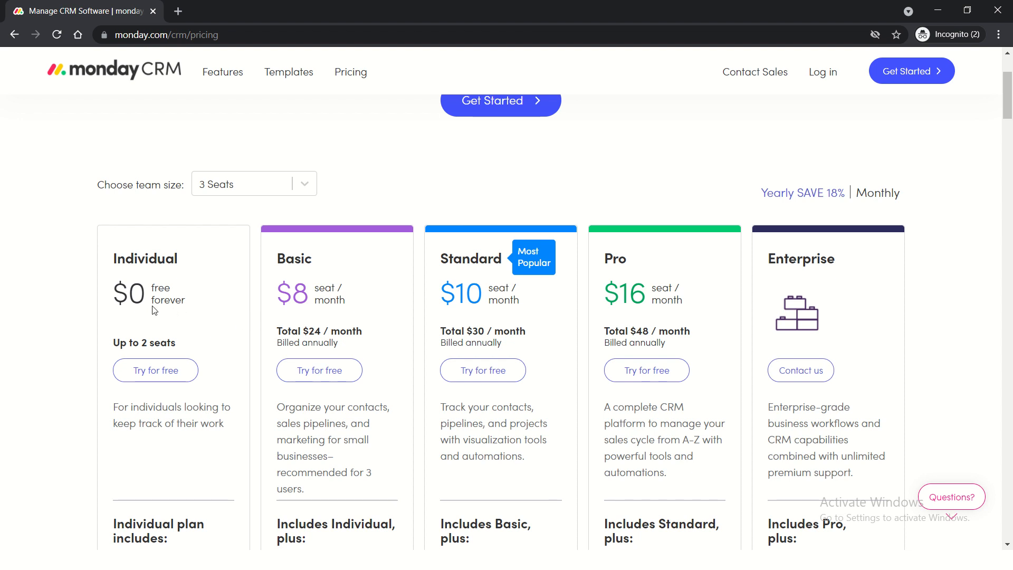
mouse_move(181, 301)
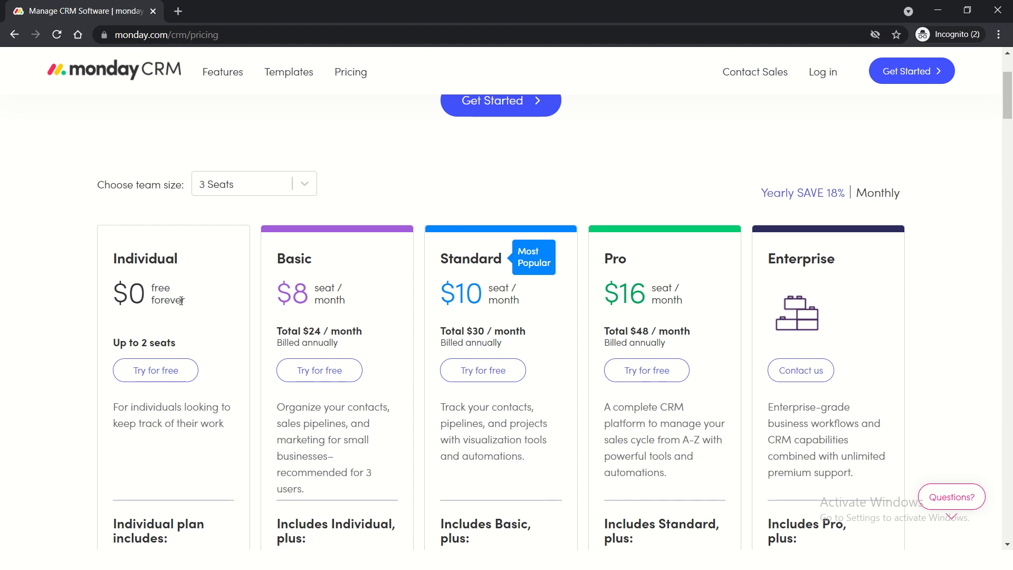
mouse_move(169, 293)
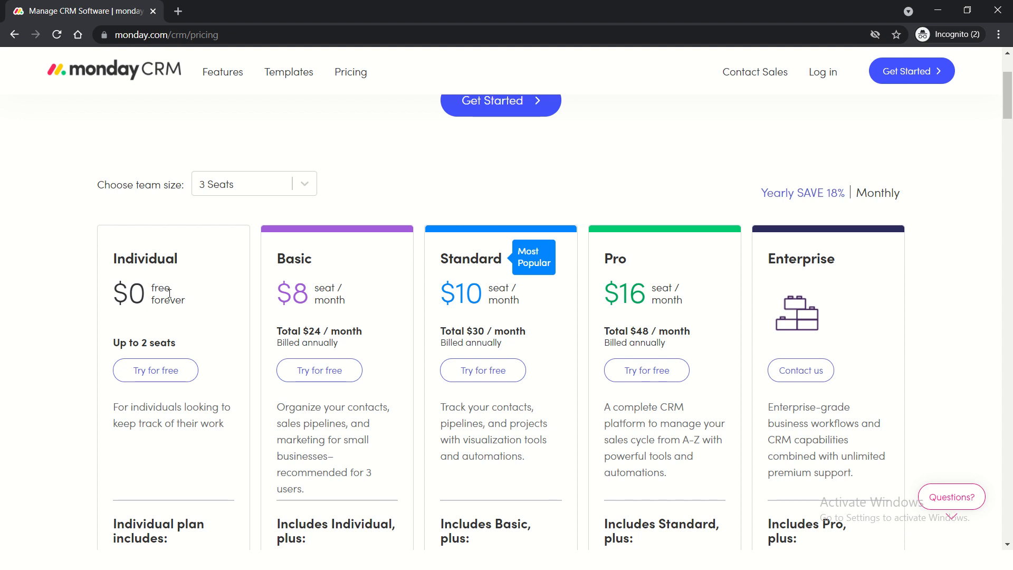
Scroll until each plan's 'Includes' list shows unlimited boards, timeline view and notifications.
scroll(down, 3)
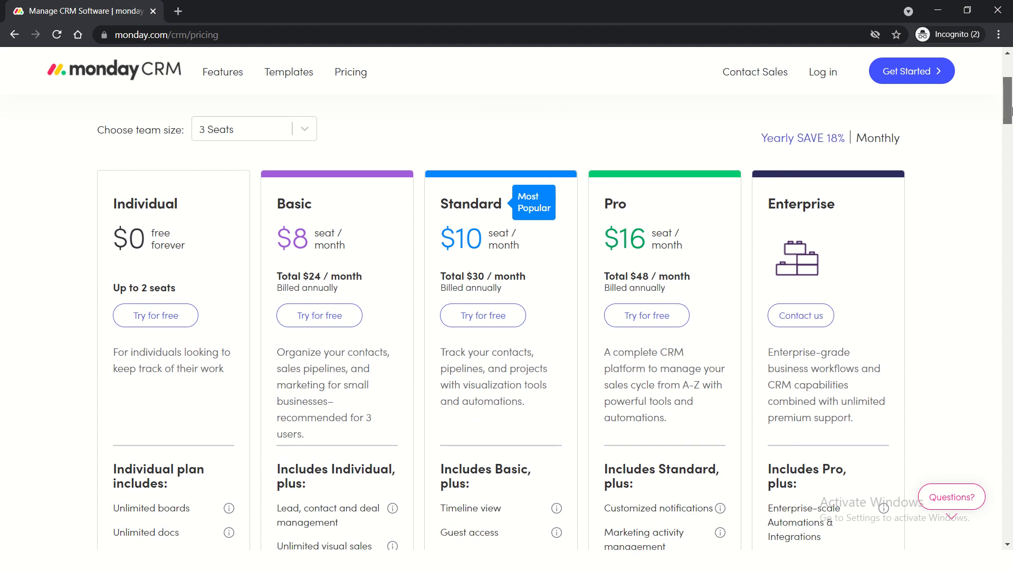
mouse_move(642, 219)
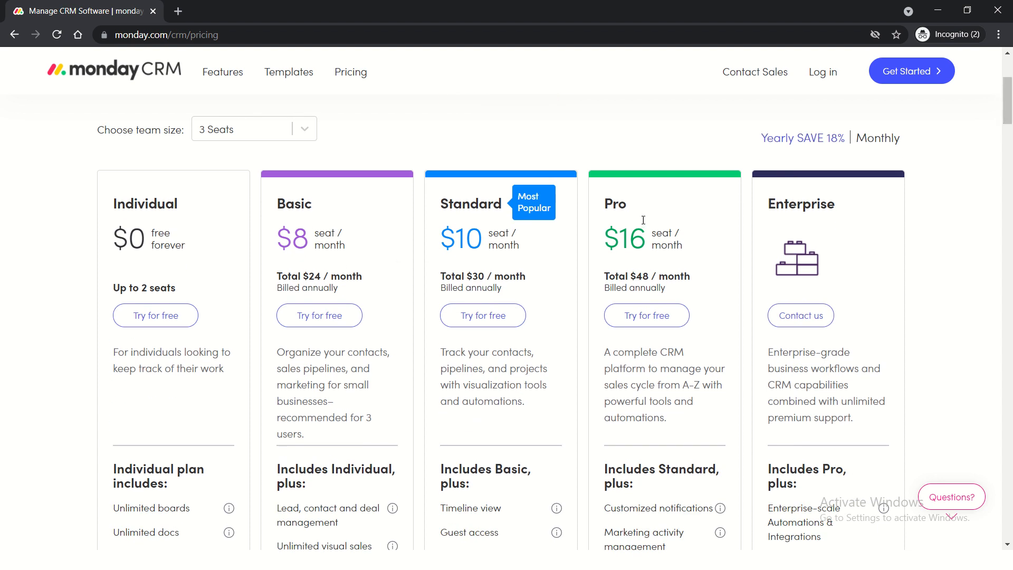
mouse_move(588, 407)
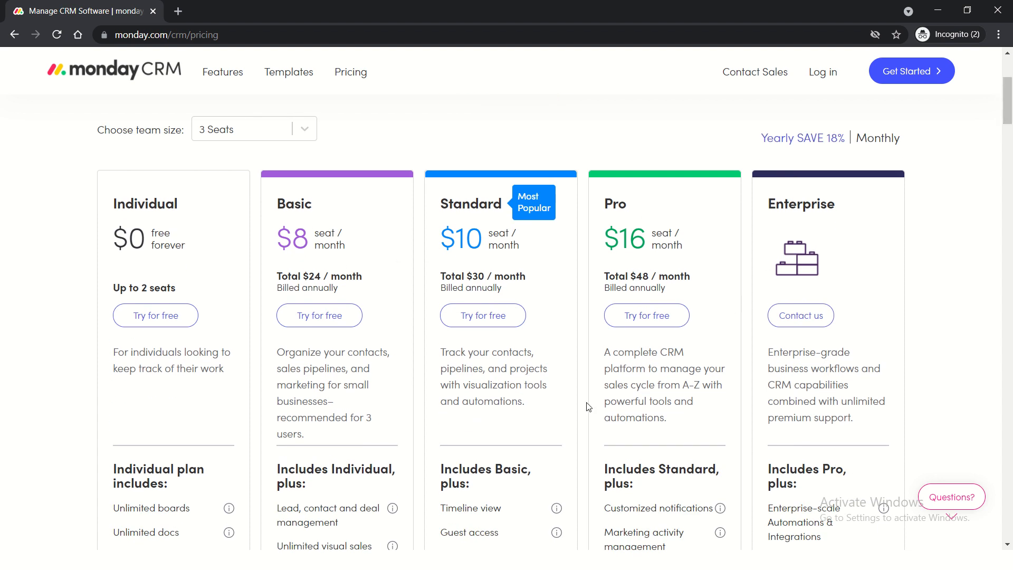
mouse_move(563, 231)
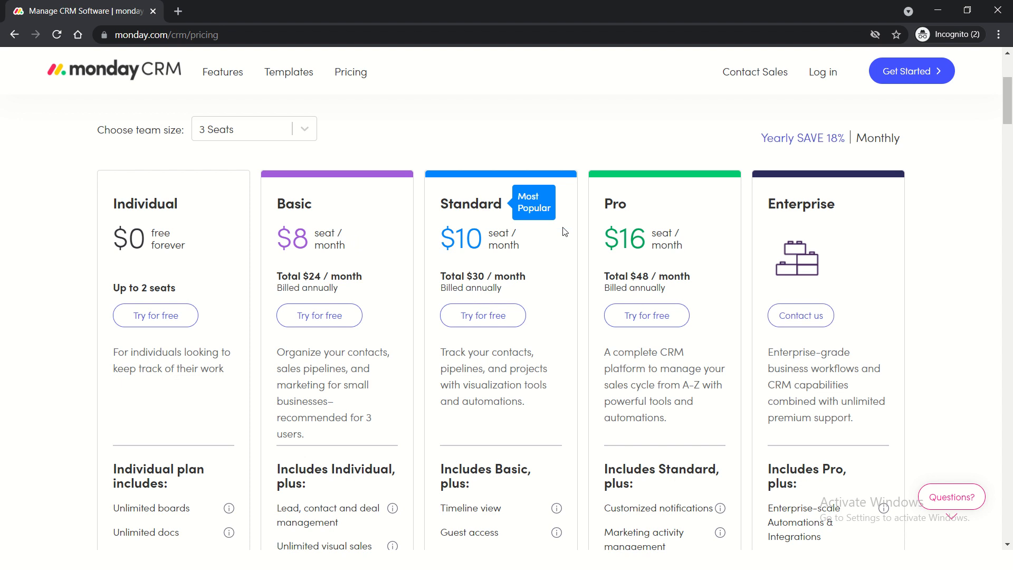
scroll(down, 3)
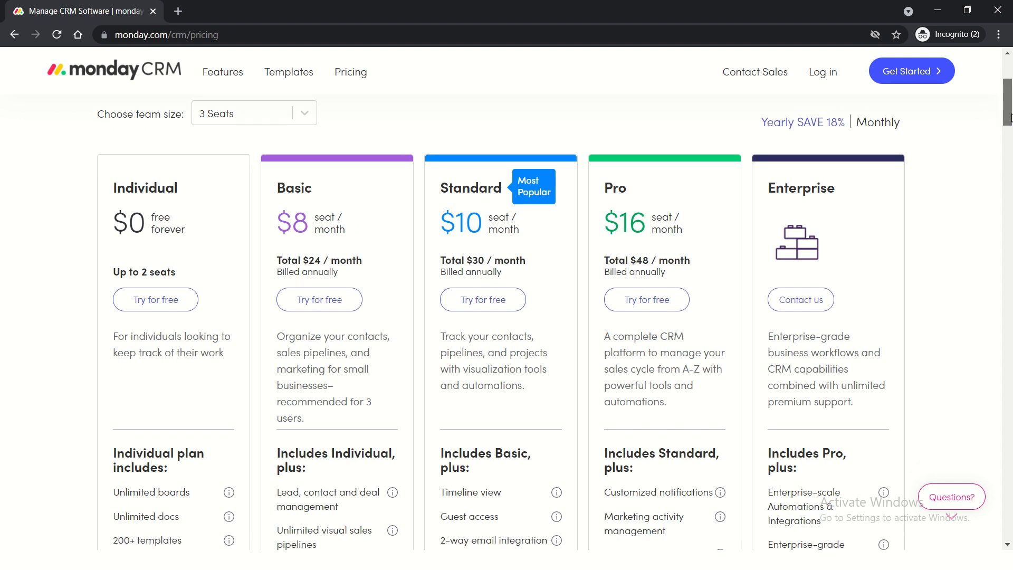
scroll(down, 3)
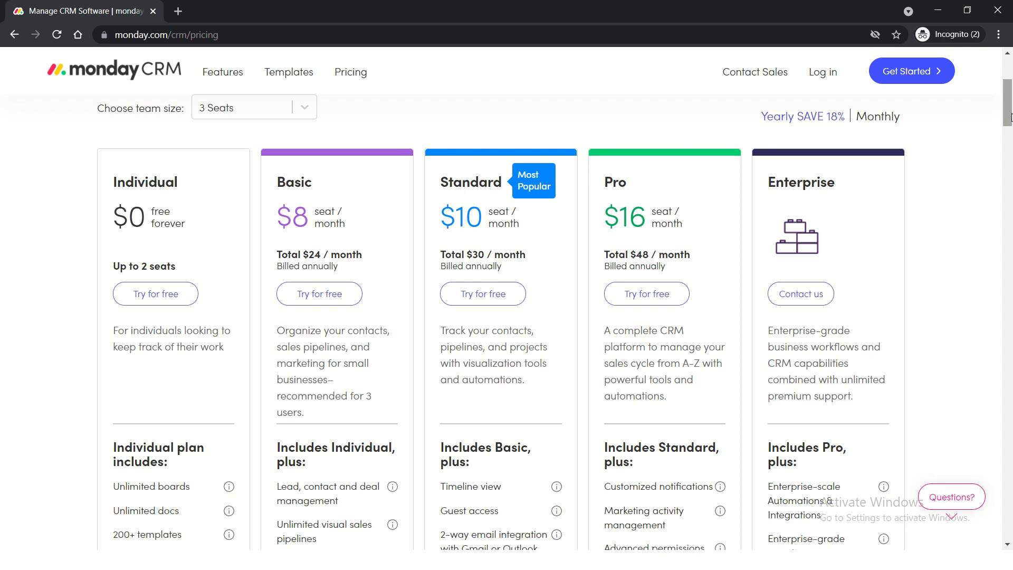
scroll(down, 3)
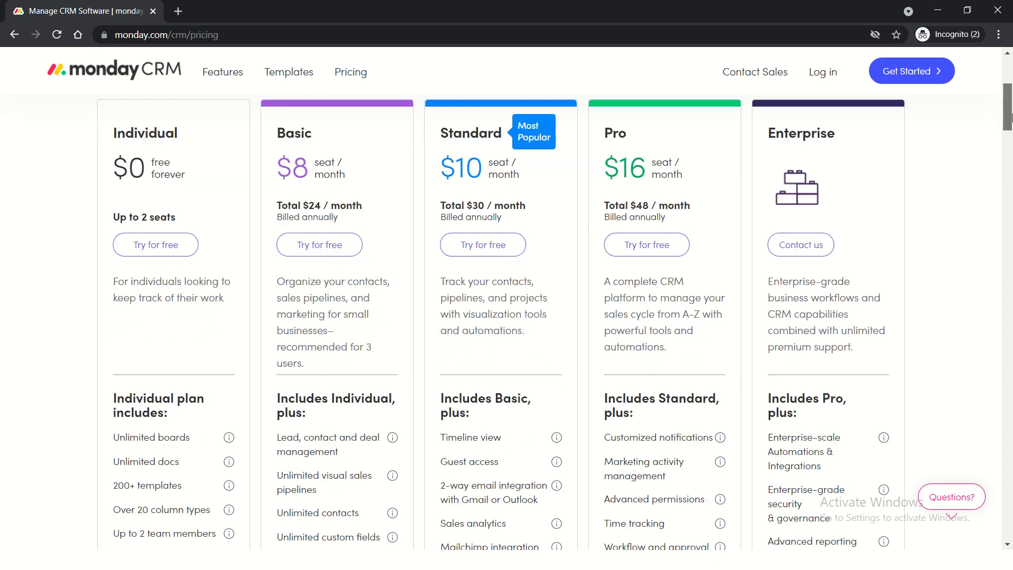
Scroll further to the fuller feature lists, including mobile CRM and premium support.
scroll(down, 3)
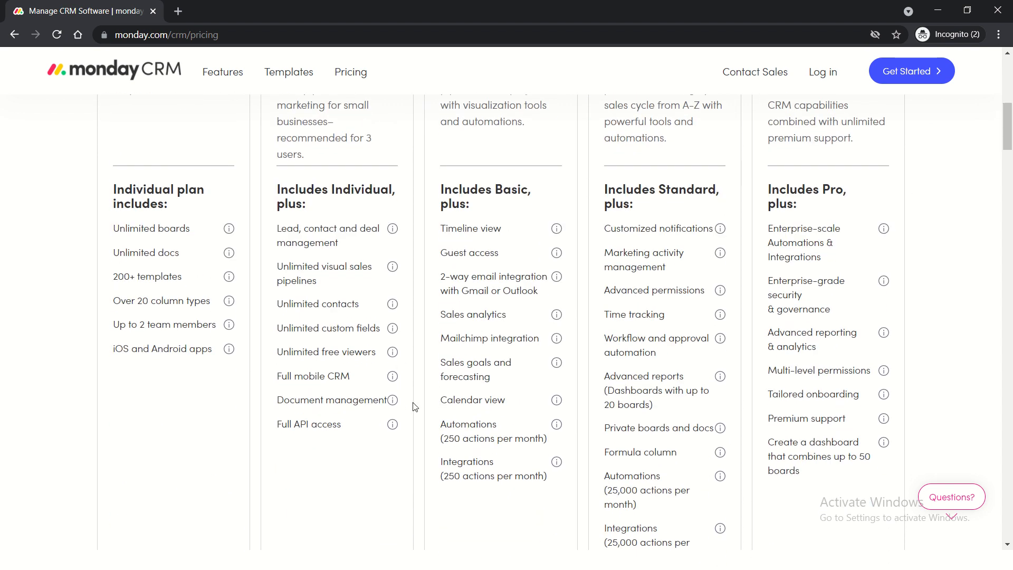
mouse_move(222, 391)
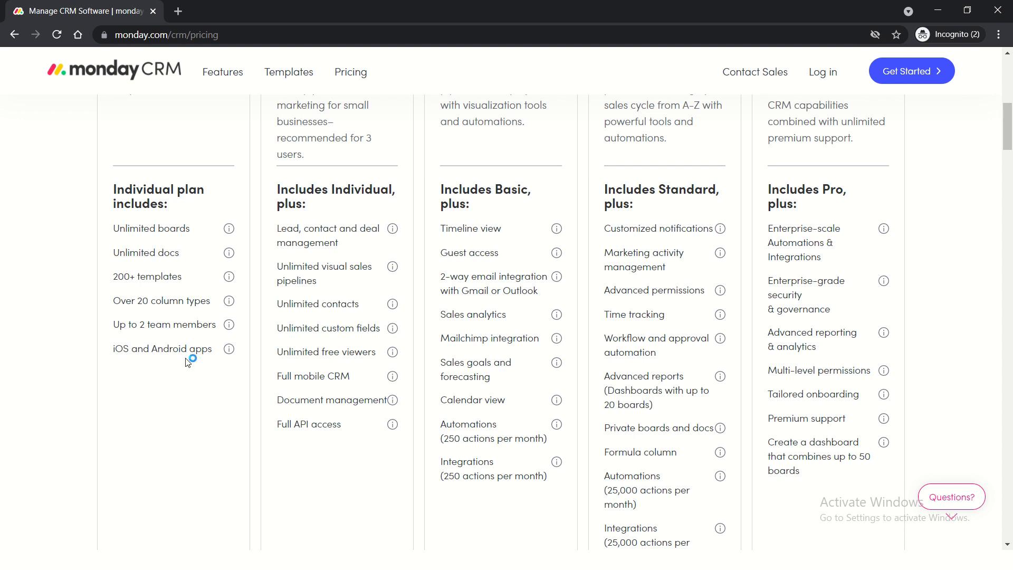
mouse_move(378, 474)
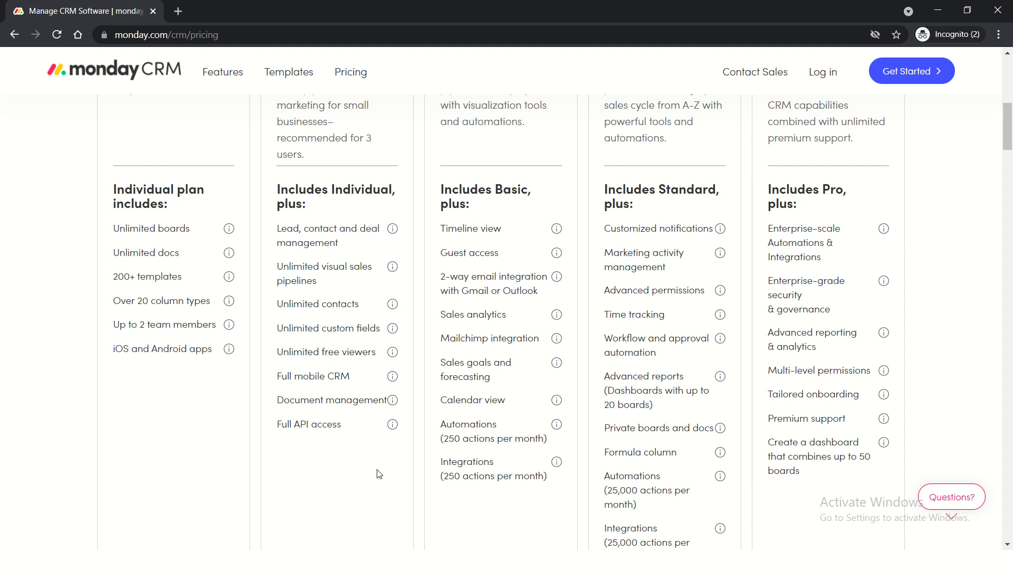
mouse_move(369, 445)
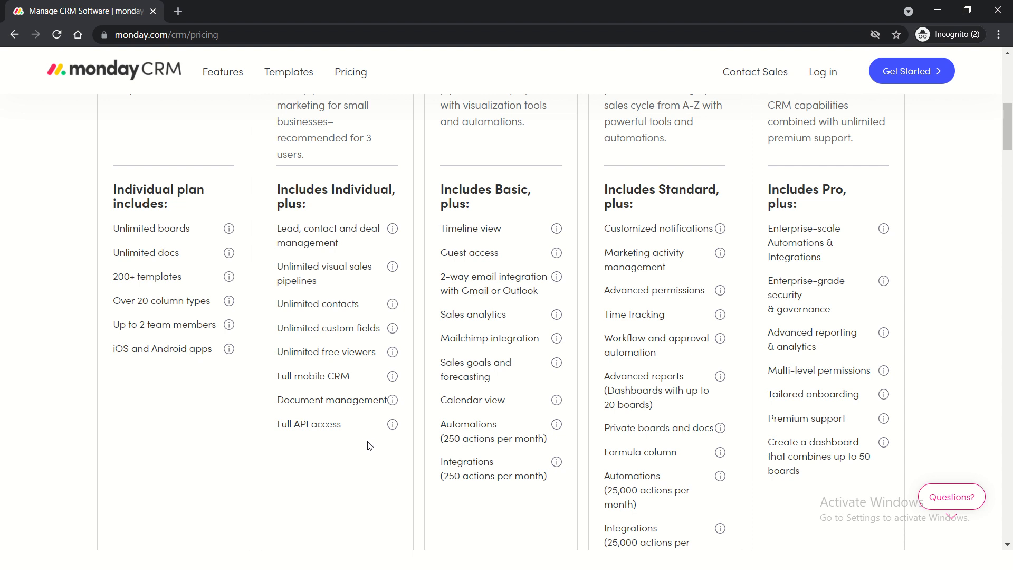
mouse_move(387, 232)
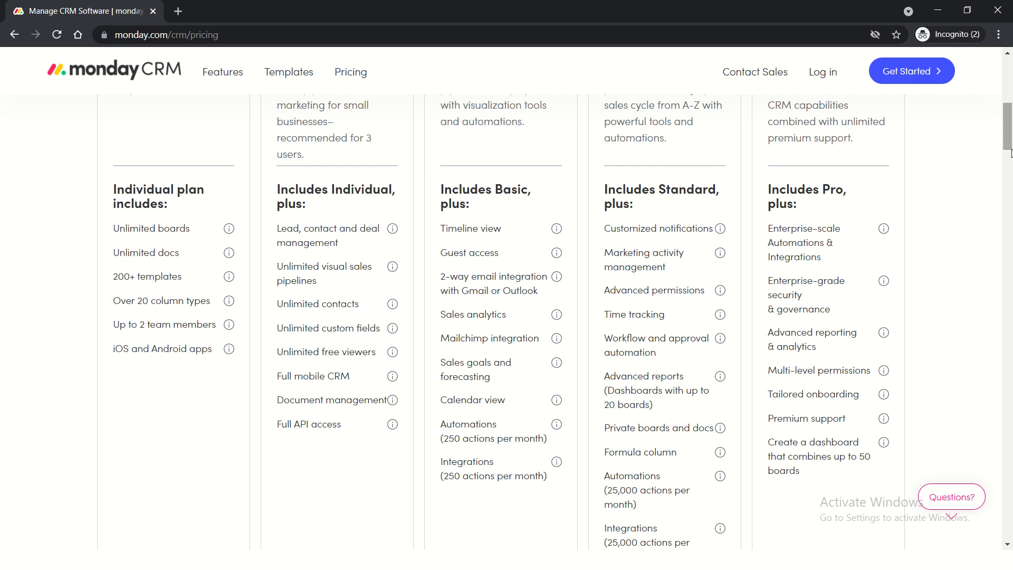
Pass the Complete features list, then return to the free-trial offer at the top.
scroll(down, 3)
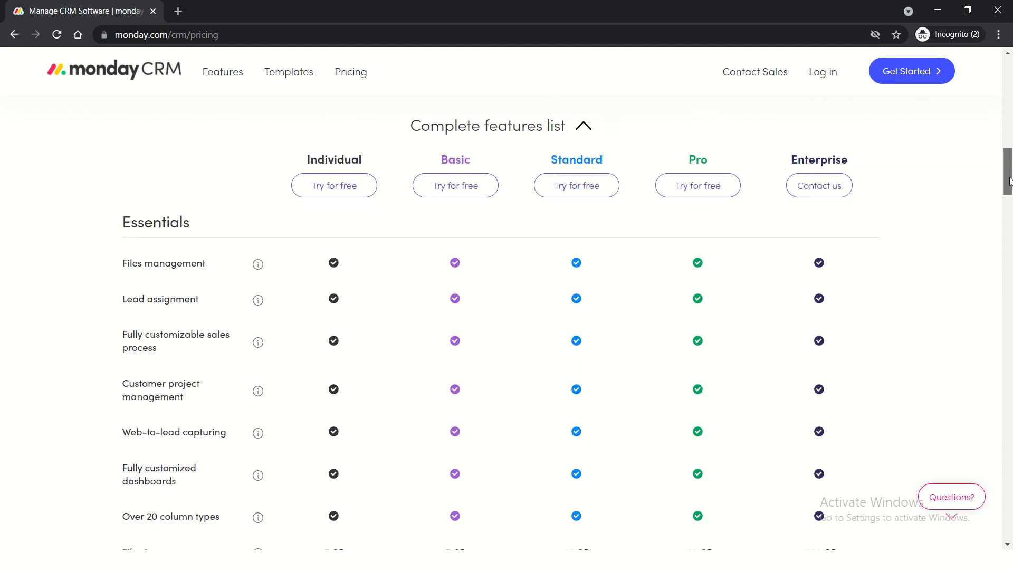
scroll(up, 3)
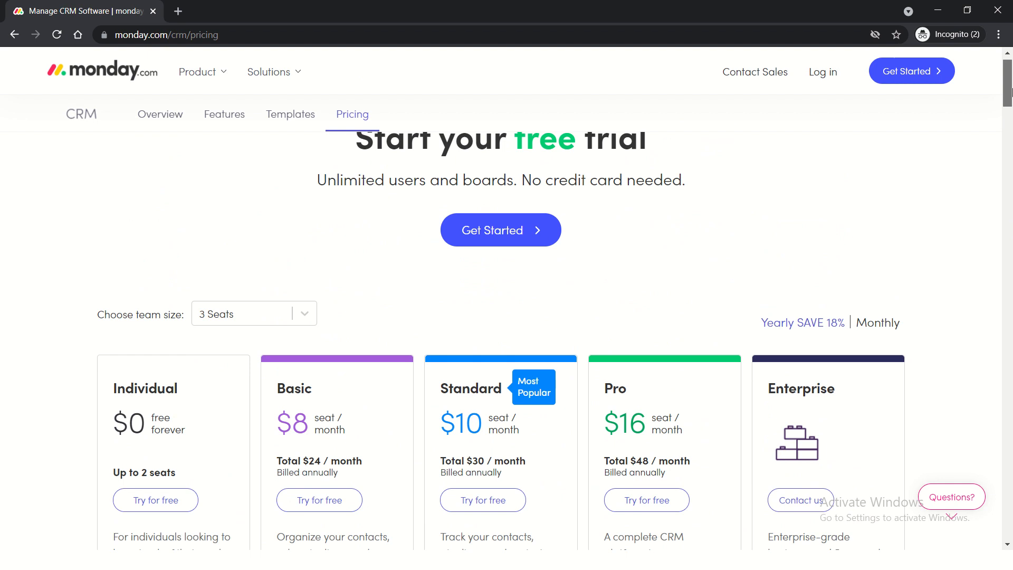
scroll(up, 3)
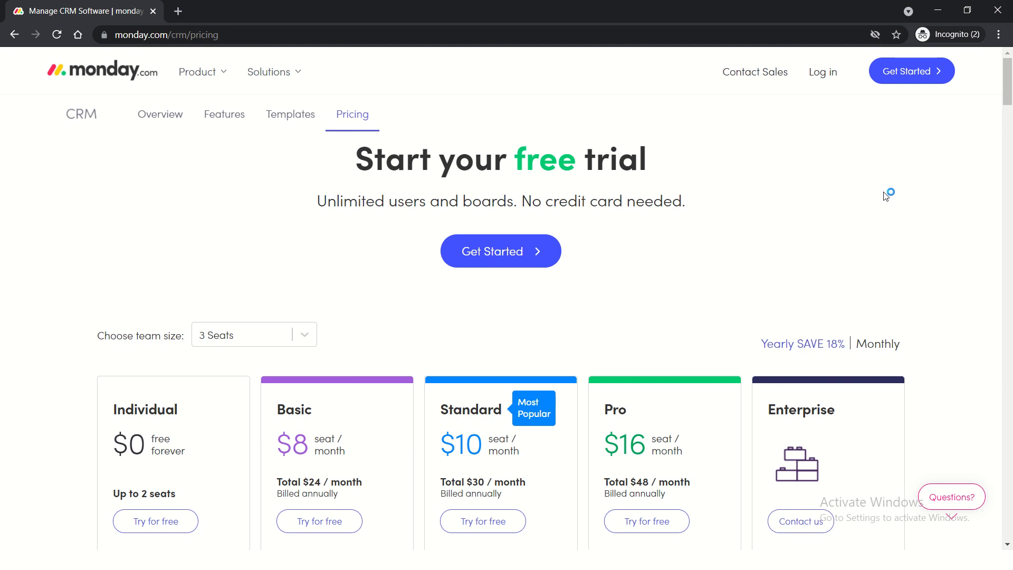
mouse_move(885, 196)
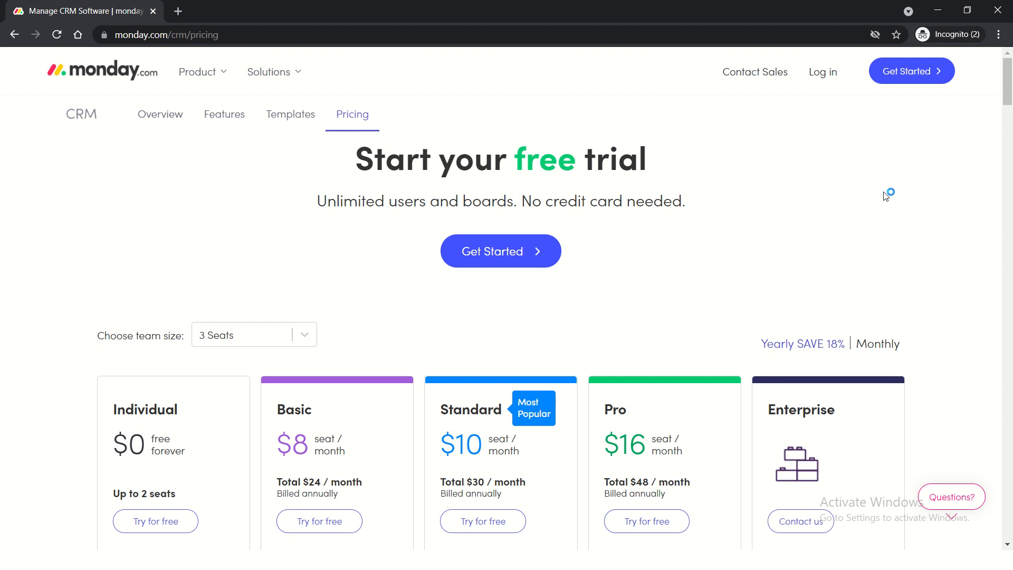
mouse_move(885, 196)
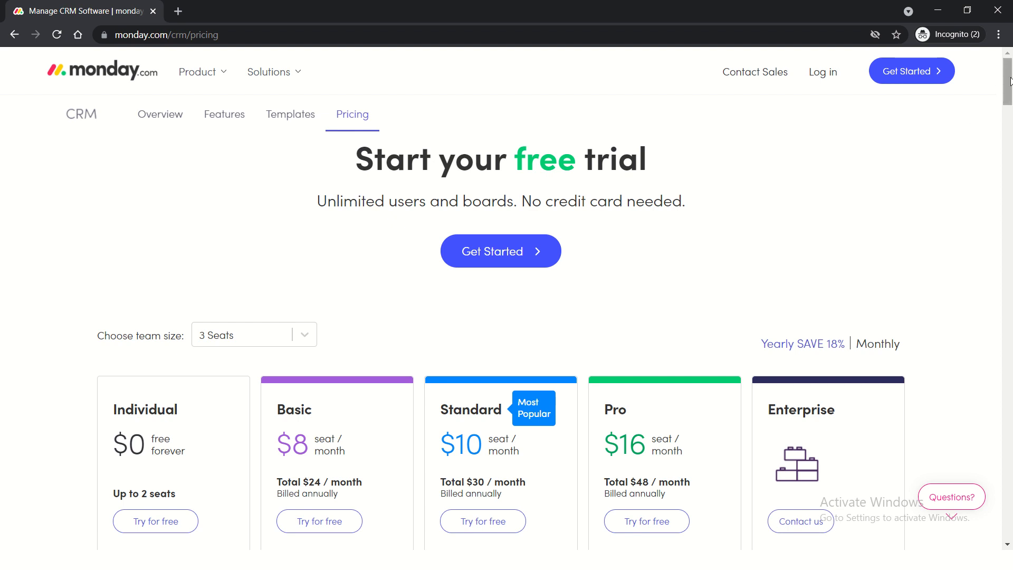
scroll(down, 3)
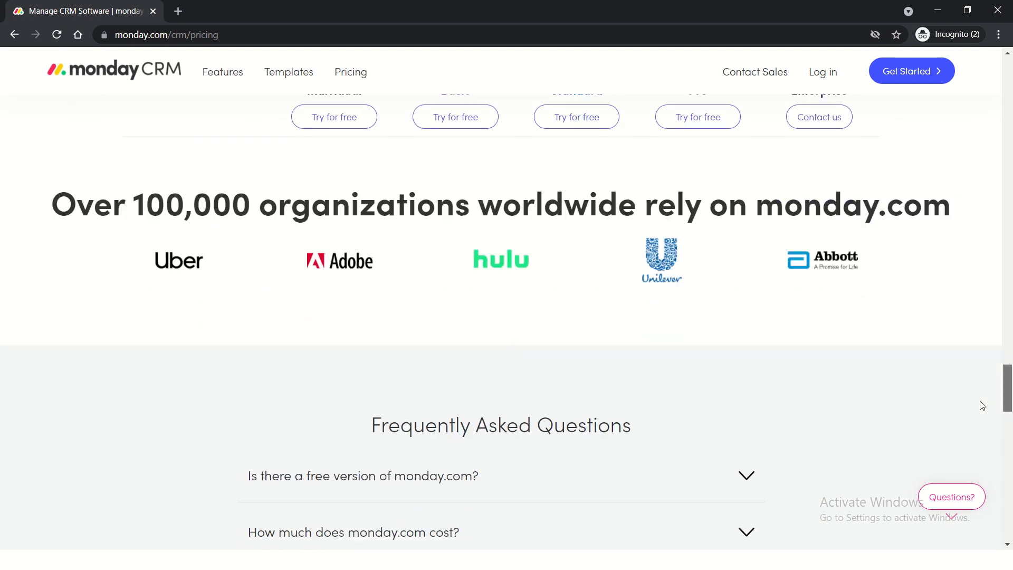
scroll(up, 3)
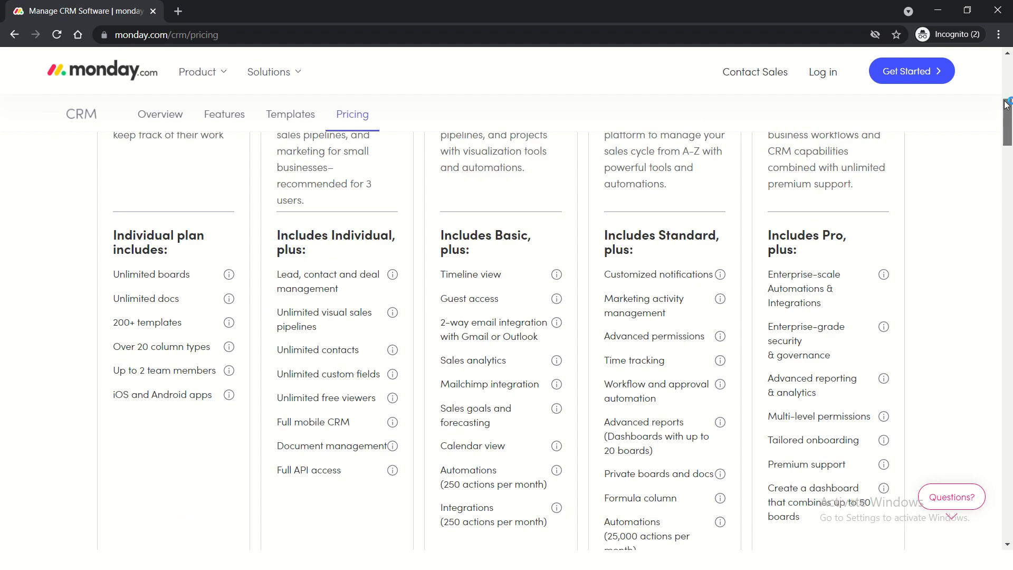
scroll(up, 3)
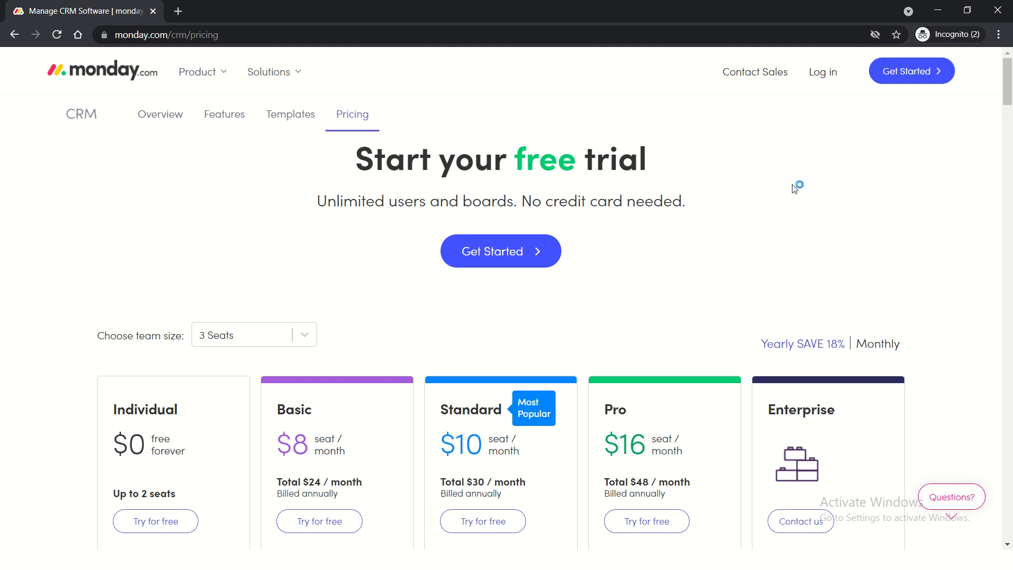
mouse_move(793, 188)
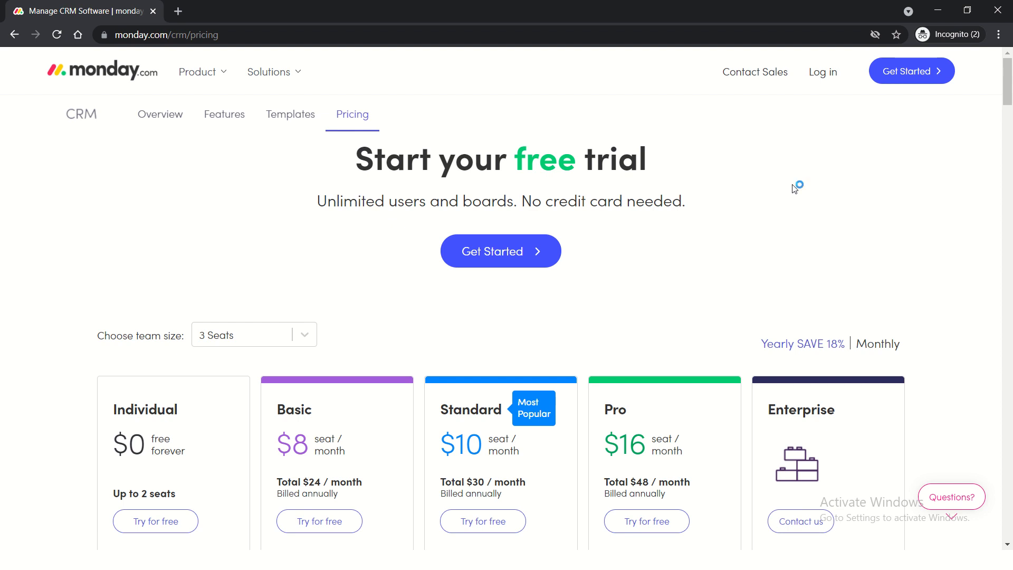
scroll(down, 3)
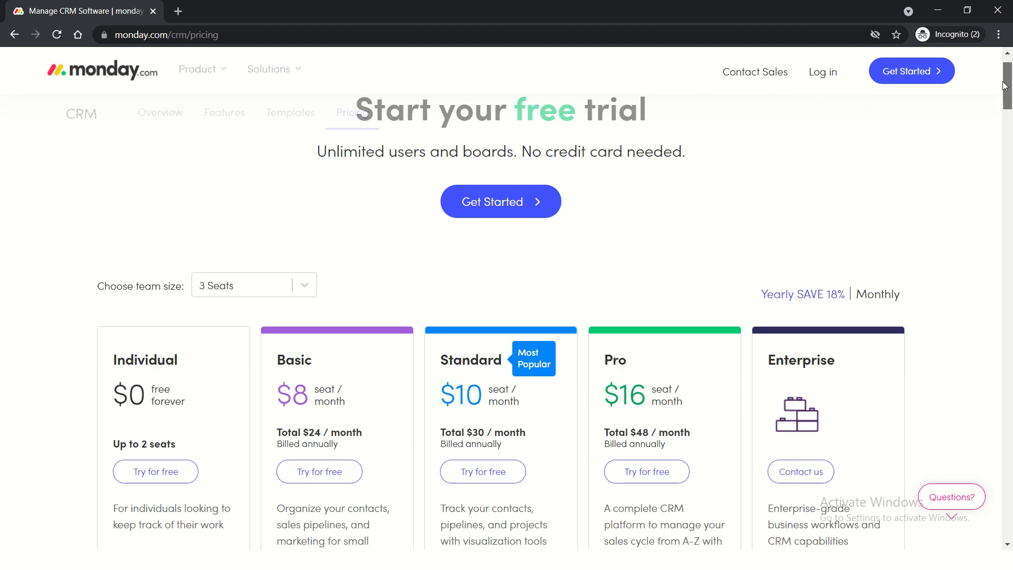
scroll(up, 3)
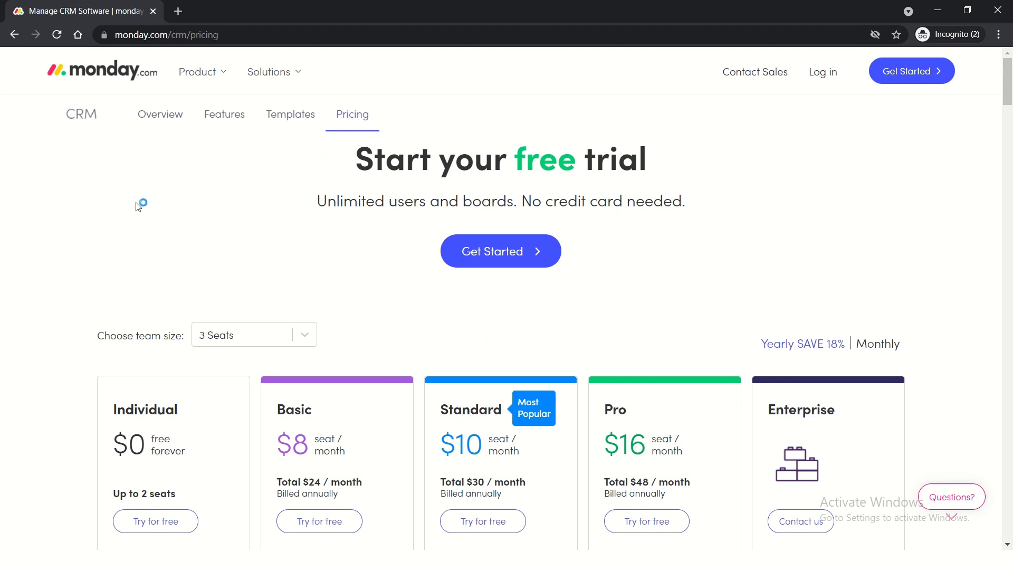
mouse_move(136, 206)
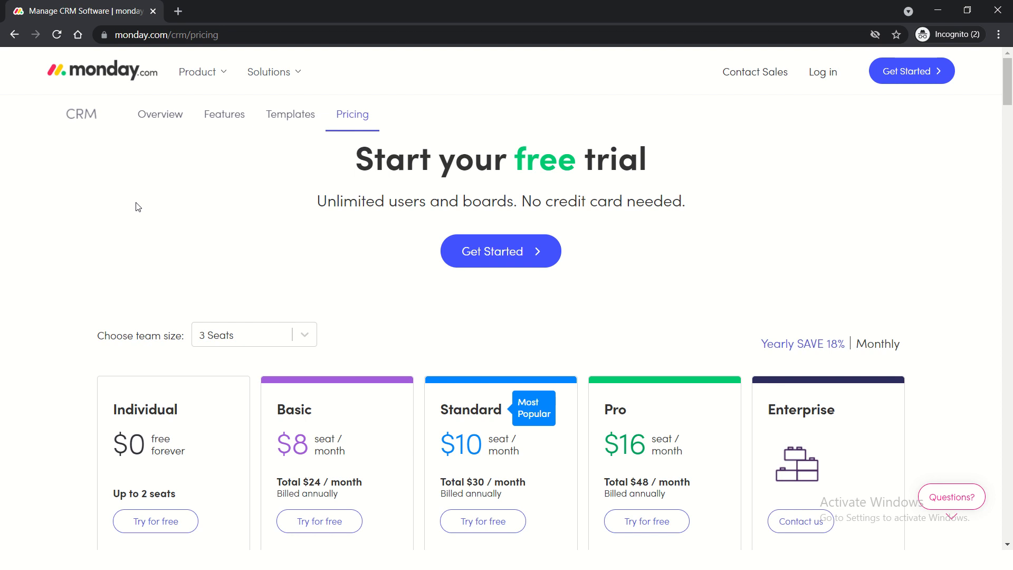
mouse_move(271, 203)
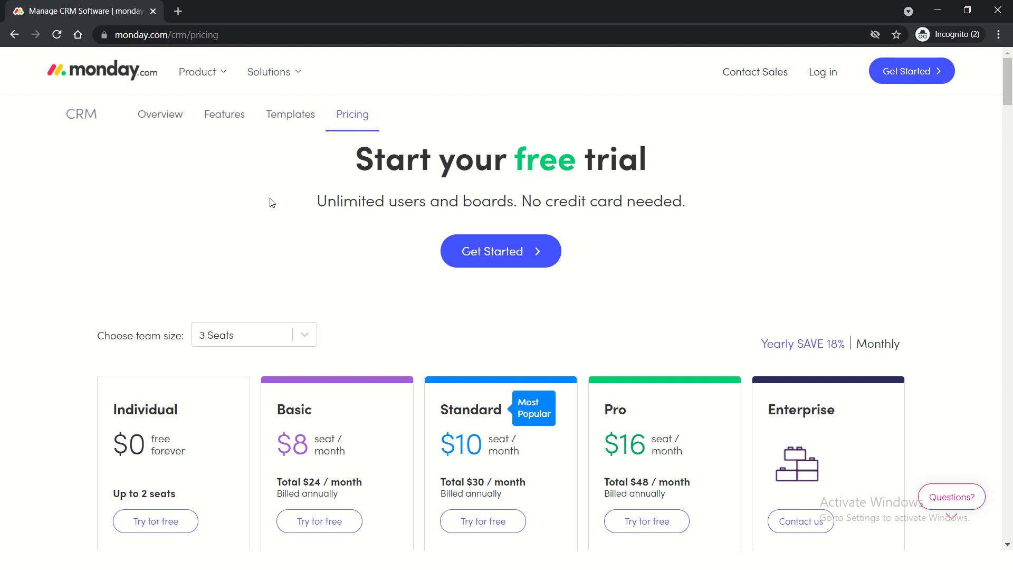
scroll(down, 3)
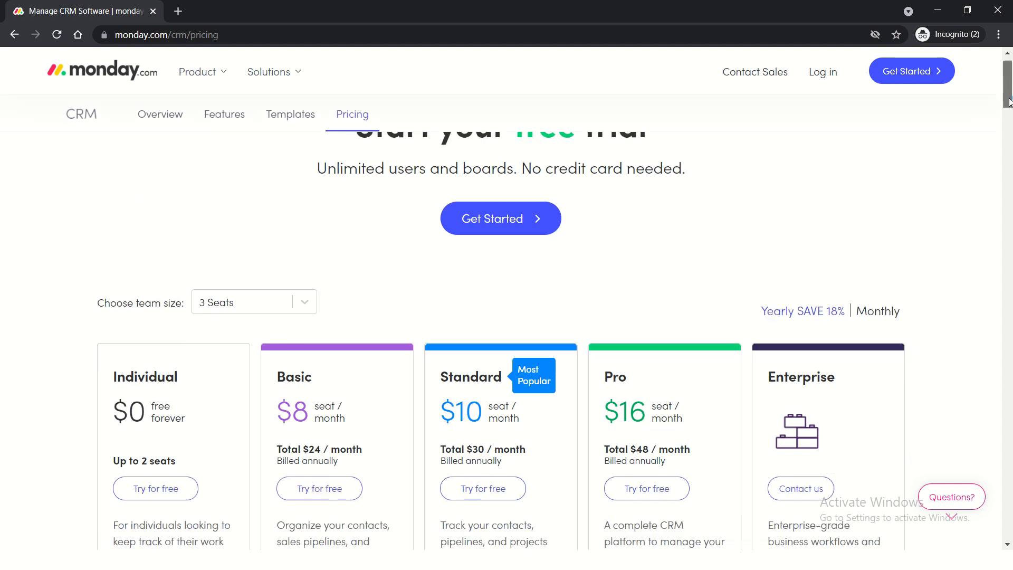
scroll(down, 3)
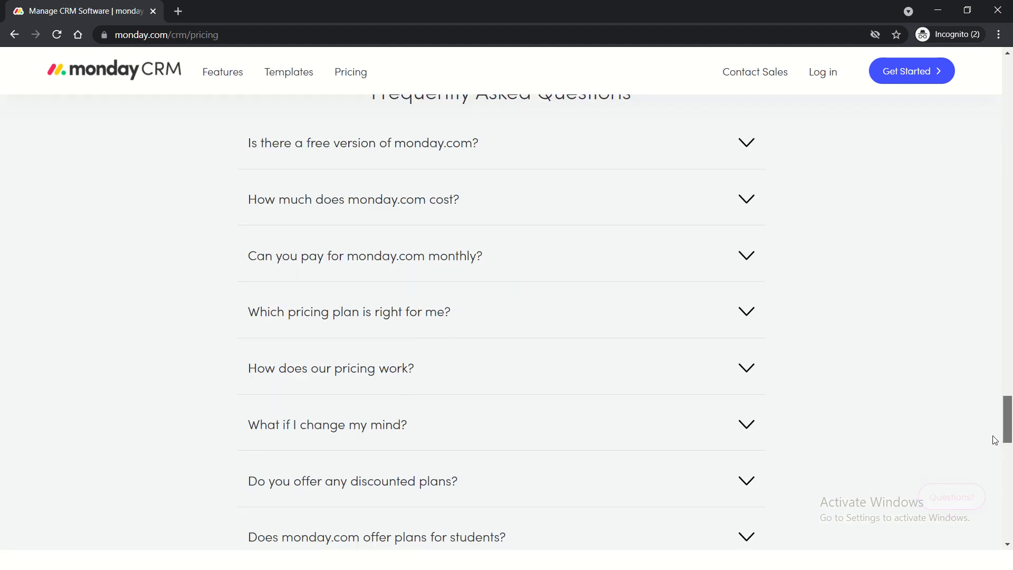
scroll(down, 3)
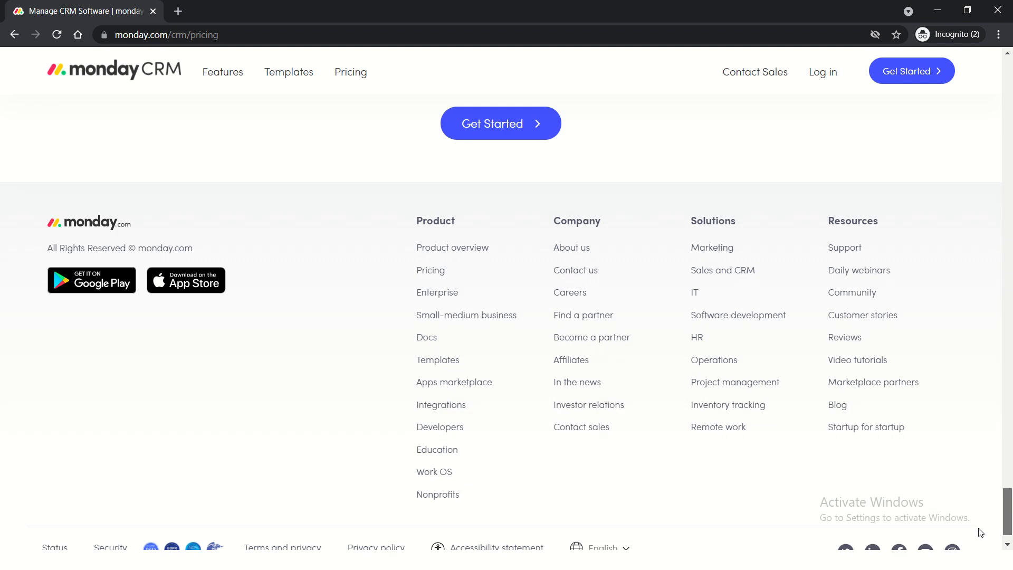
scroll(up, 3)
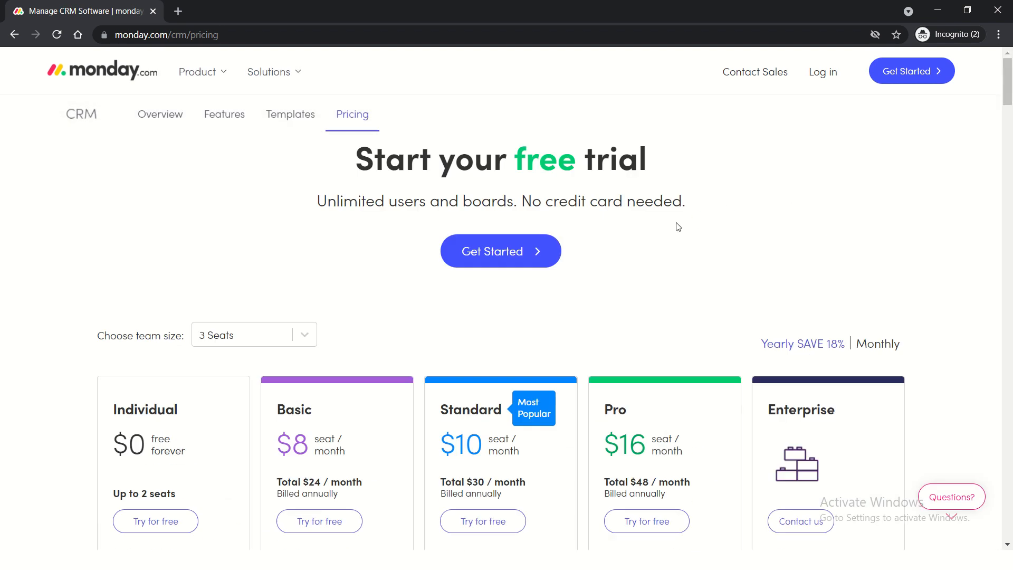
scroll(down, 3)
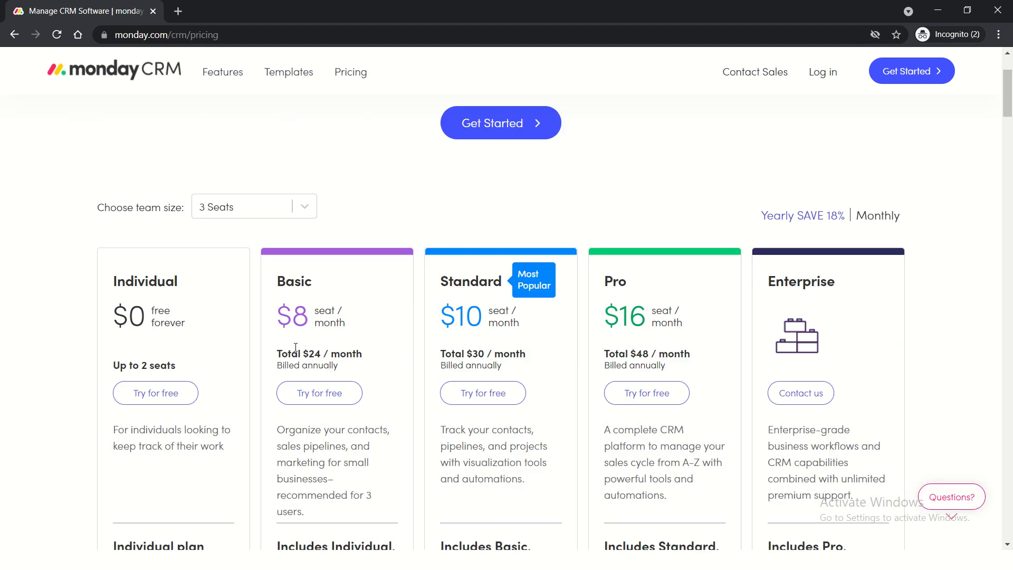
scroll(down, 3)
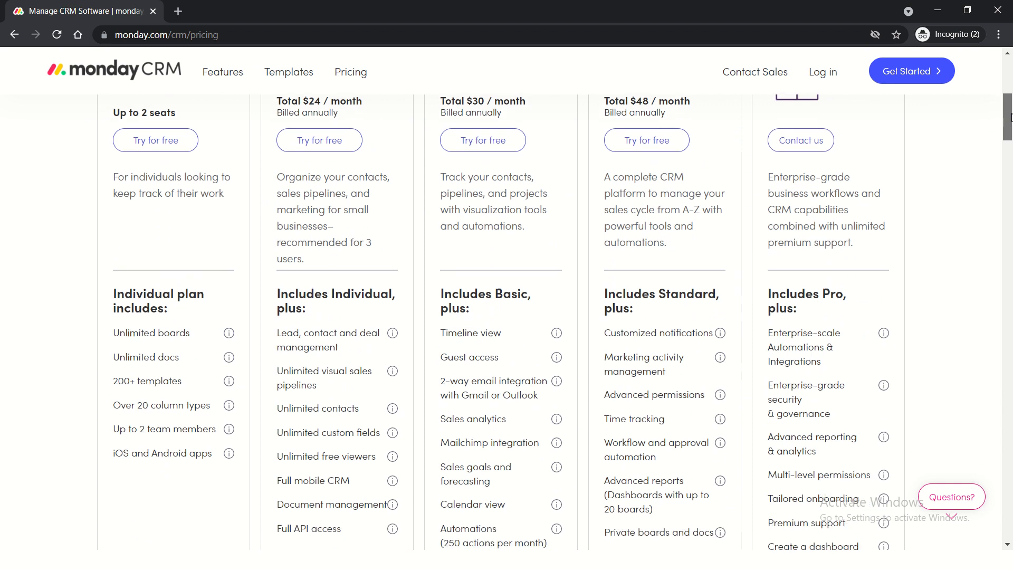
scroll(down, 3)
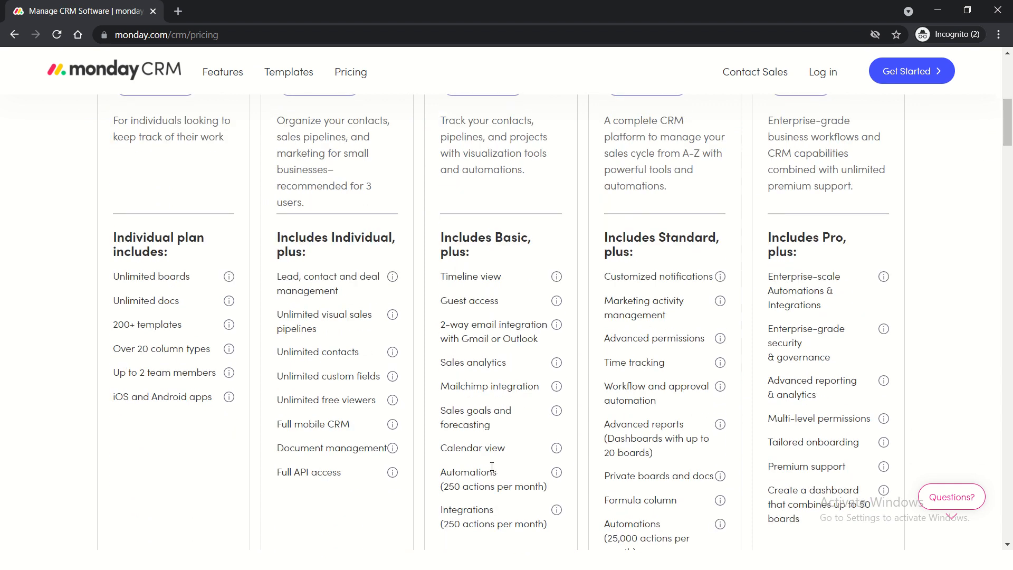
mouse_move(977, 194)
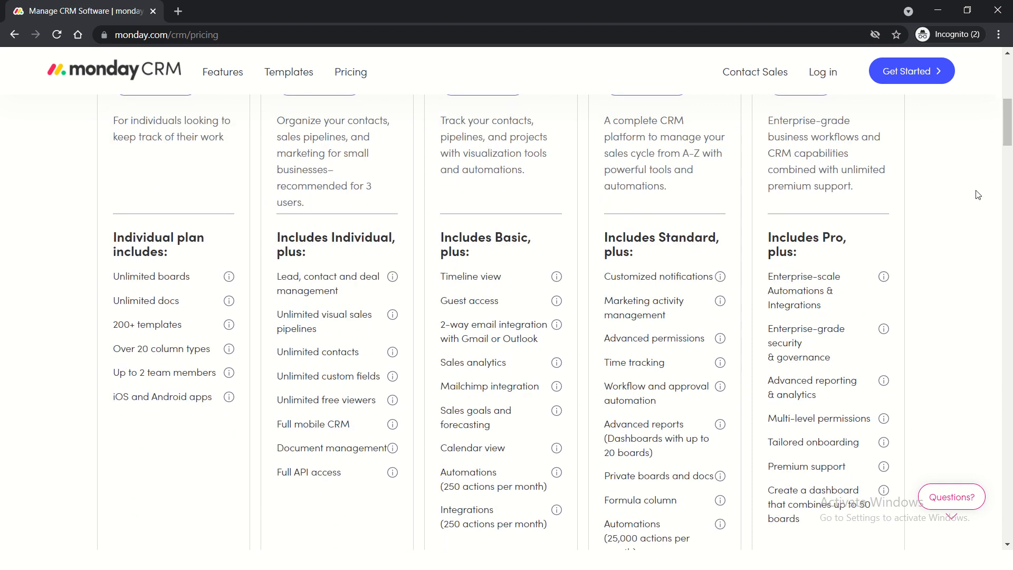
scroll(up, 3)
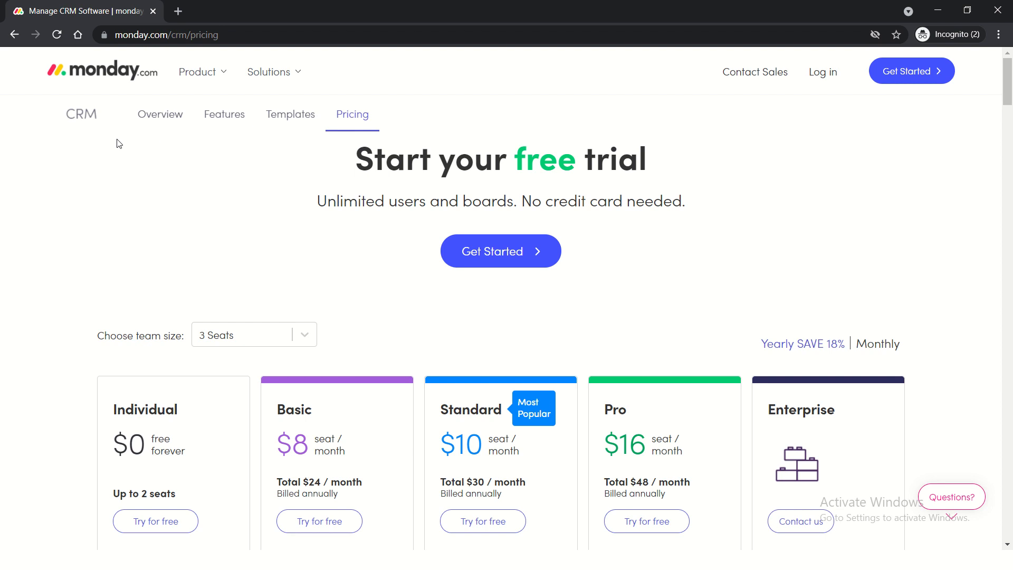
mouse_move(102, 149)
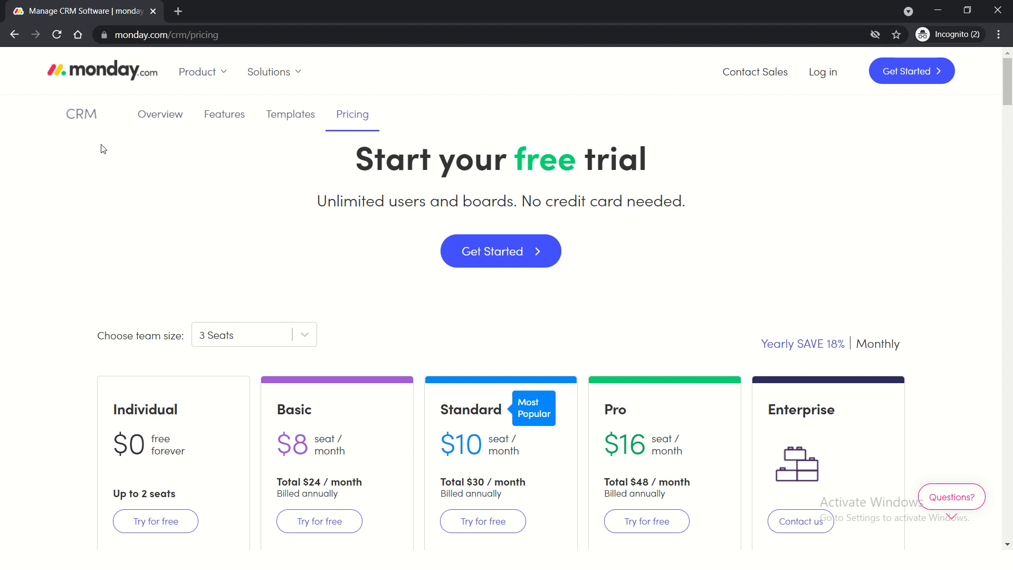
mouse_move(104, 144)
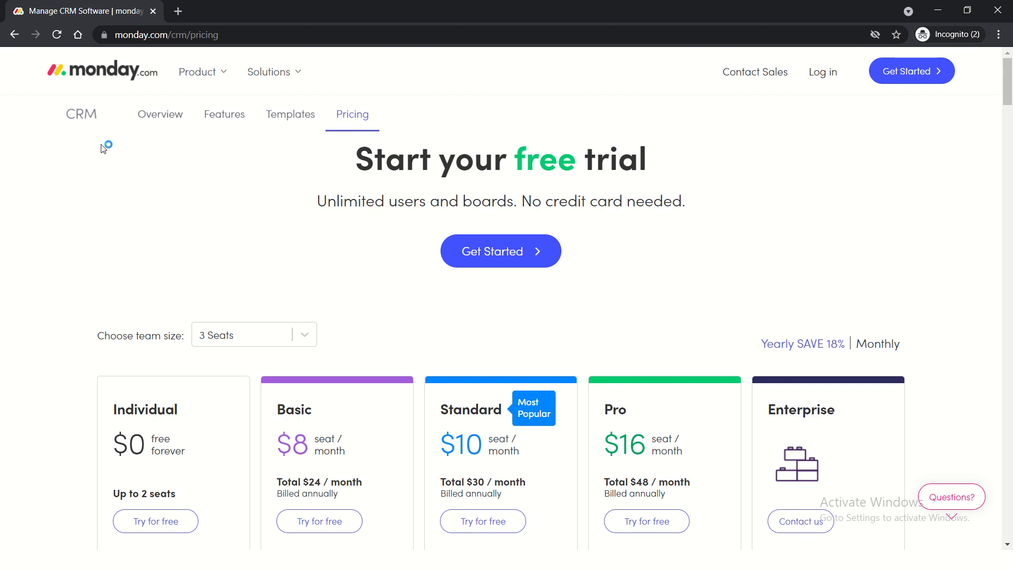
mouse_move(102, 148)
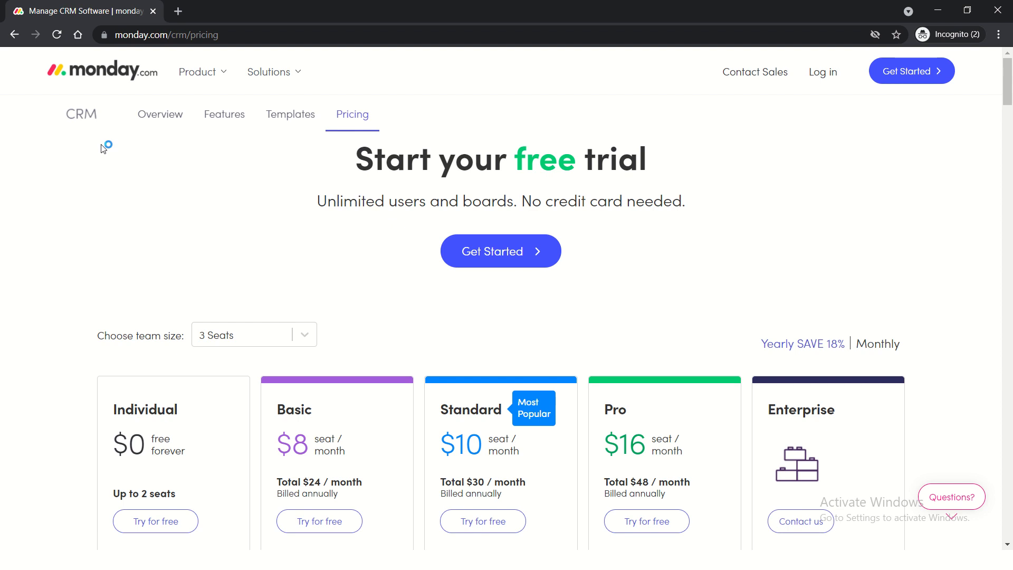
mouse_move(103, 149)
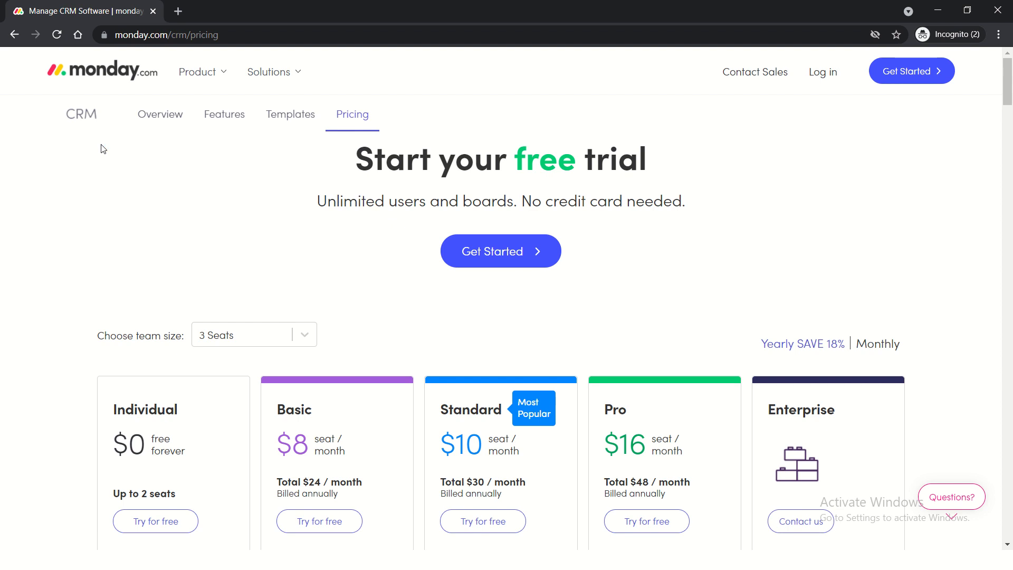